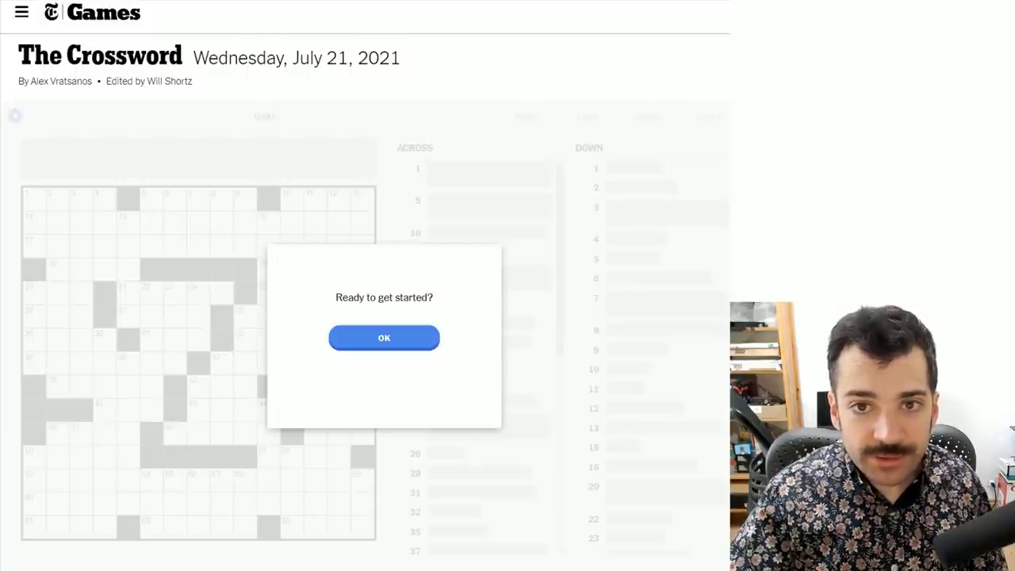
pyautogui.moveTo(650, 197)
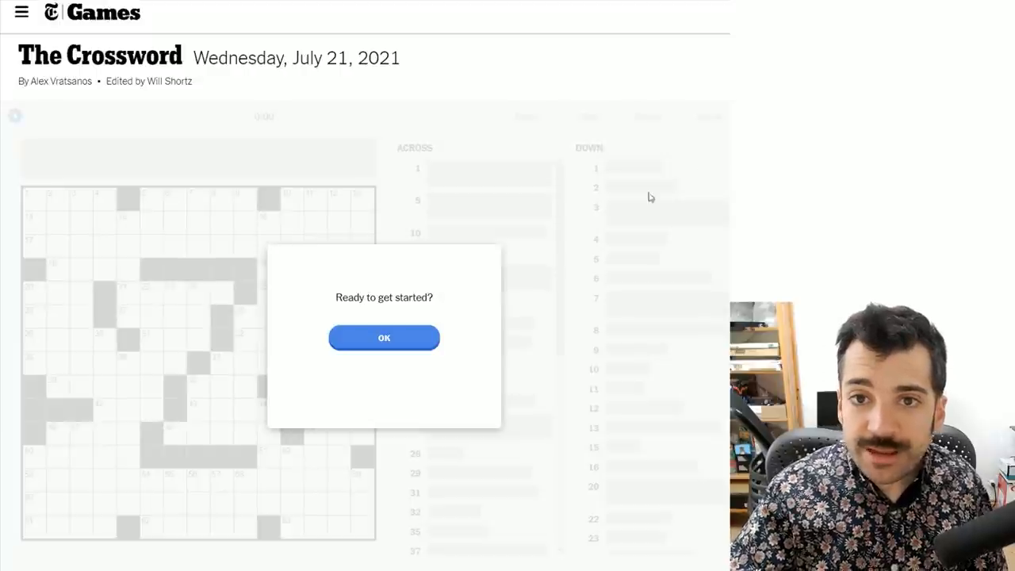
pyautogui.moveTo(478, 154)
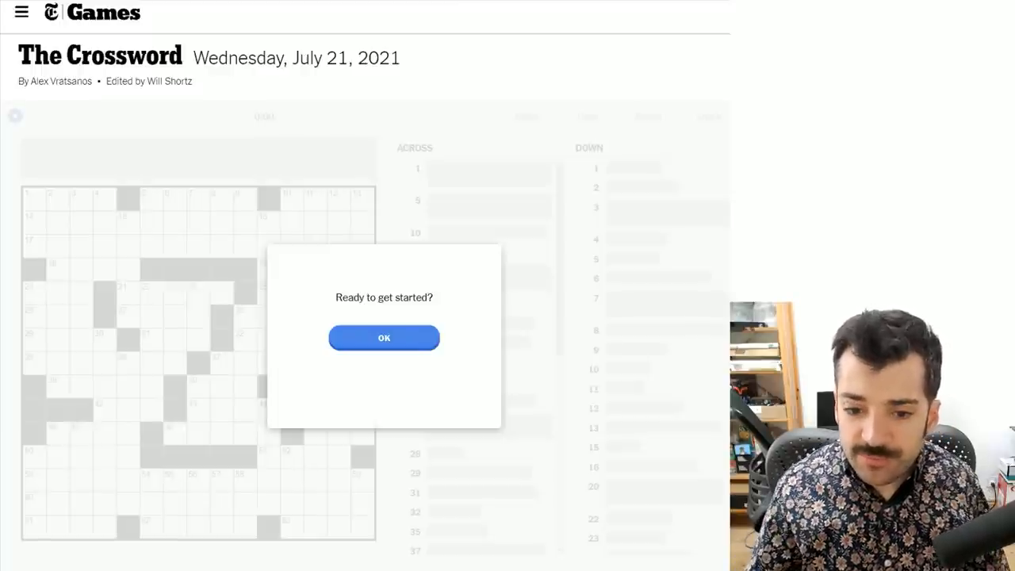
pyautogui.moveTo(491, 305)
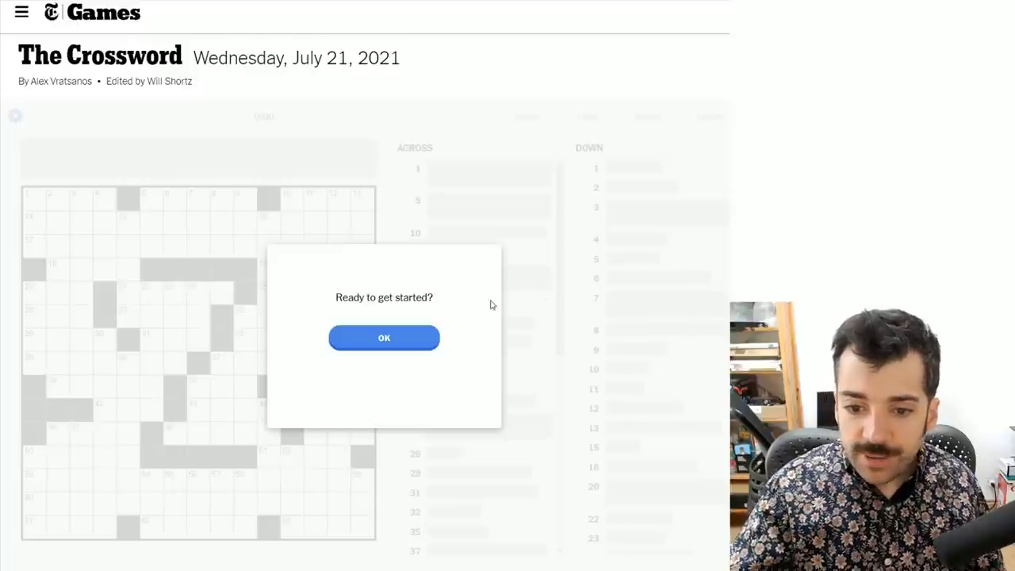
pyautogui.moveTo(428, 237)
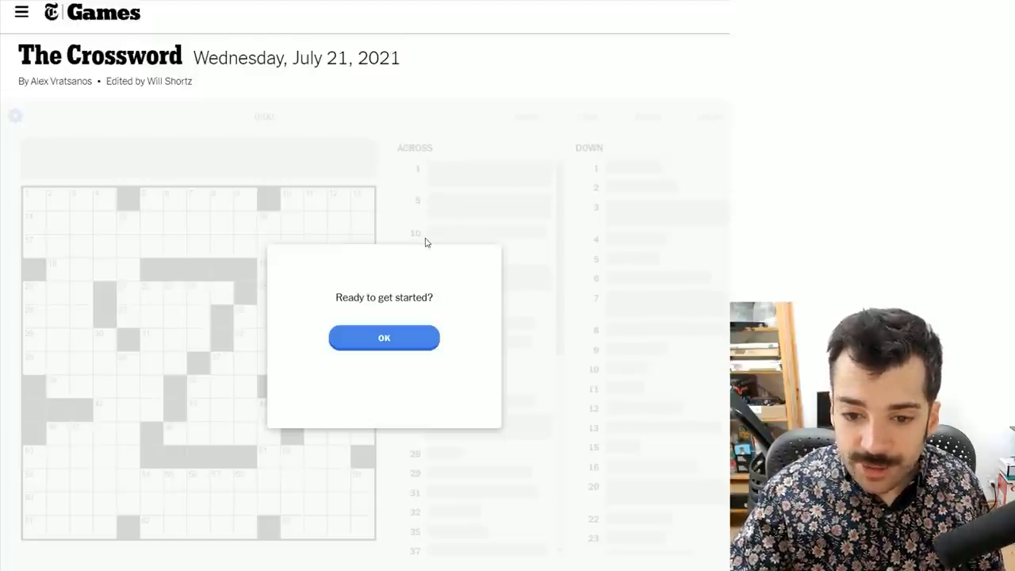
pyautogui.moveTo(423, 251)
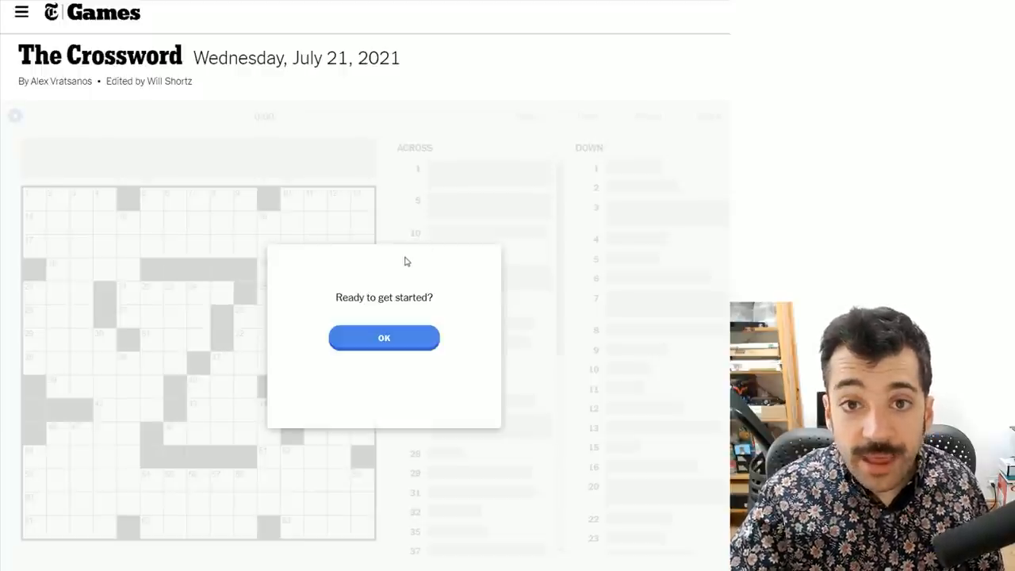
pyautogui.moveTo(419, 283)
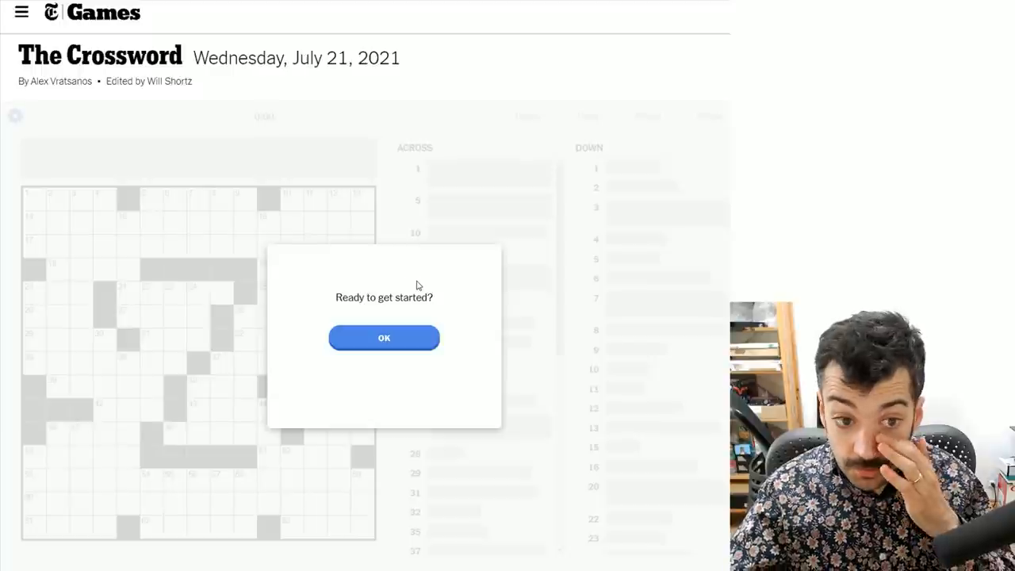
pyautogui.moveTo(429, 295)
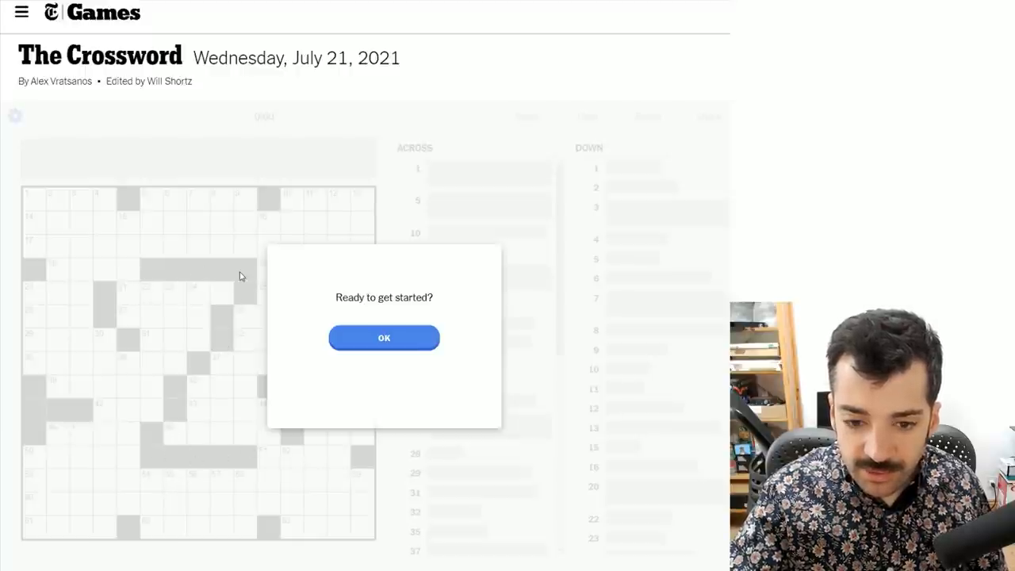
pyautogui.moveTo(227, 470)
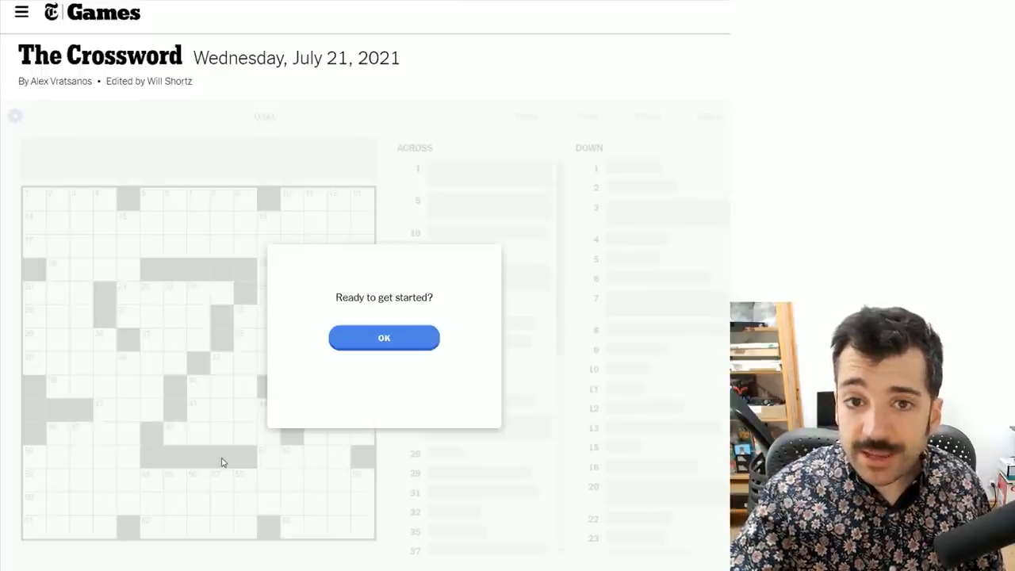
pyautogui.moveTo(344, 388)
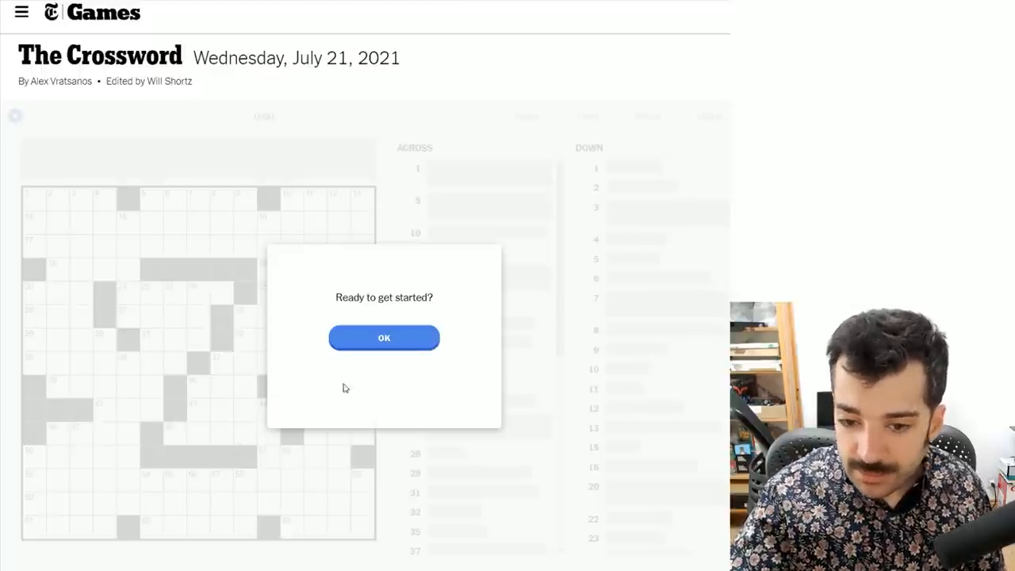
# - Dismiss the 'Ready to get started?' prompt and read through the Across and Down clues
pyautogui.click(384, 338)
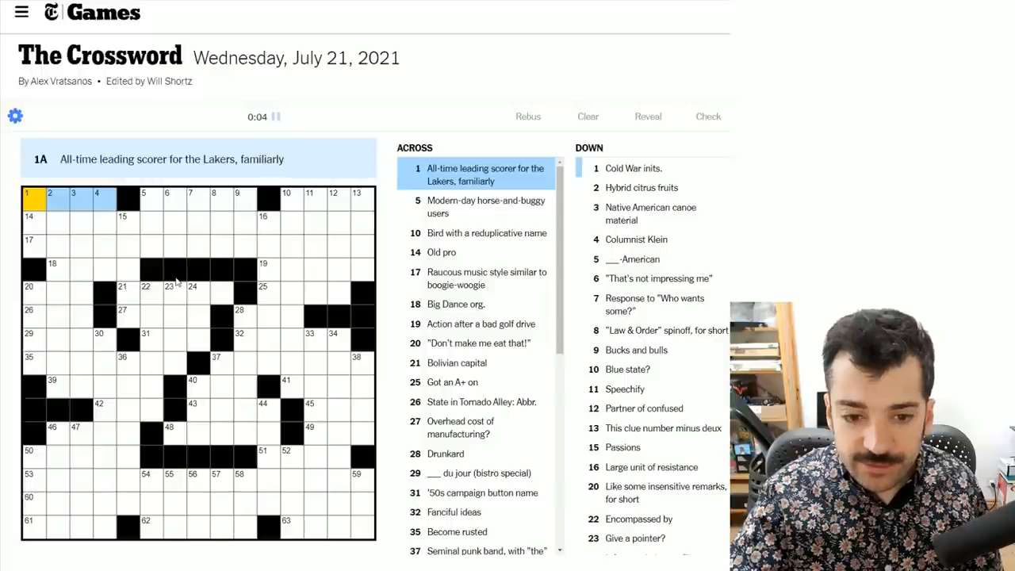
pyautogui.moveTo(174, 304)
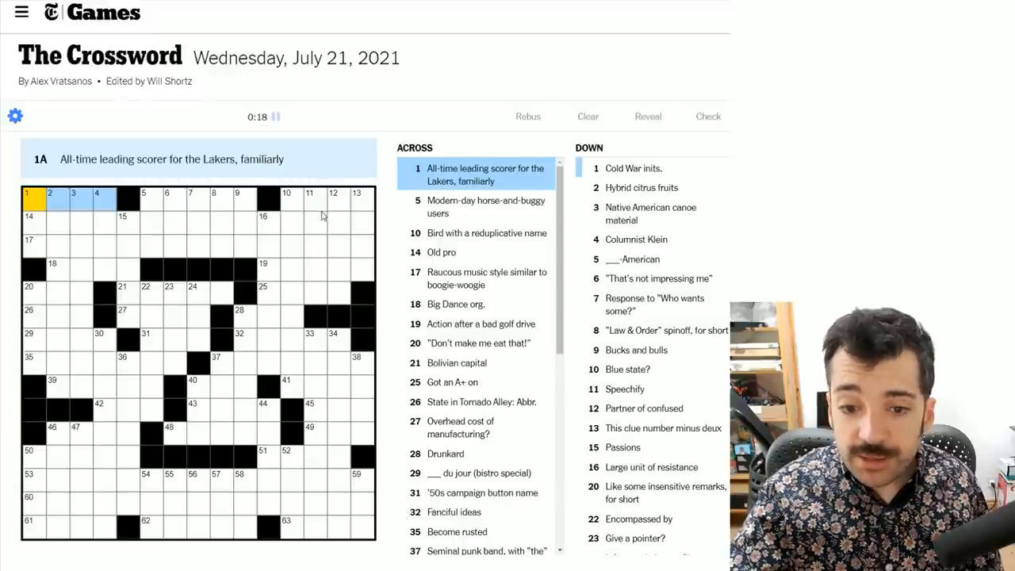
pyautogui.moveTo(280, 337)
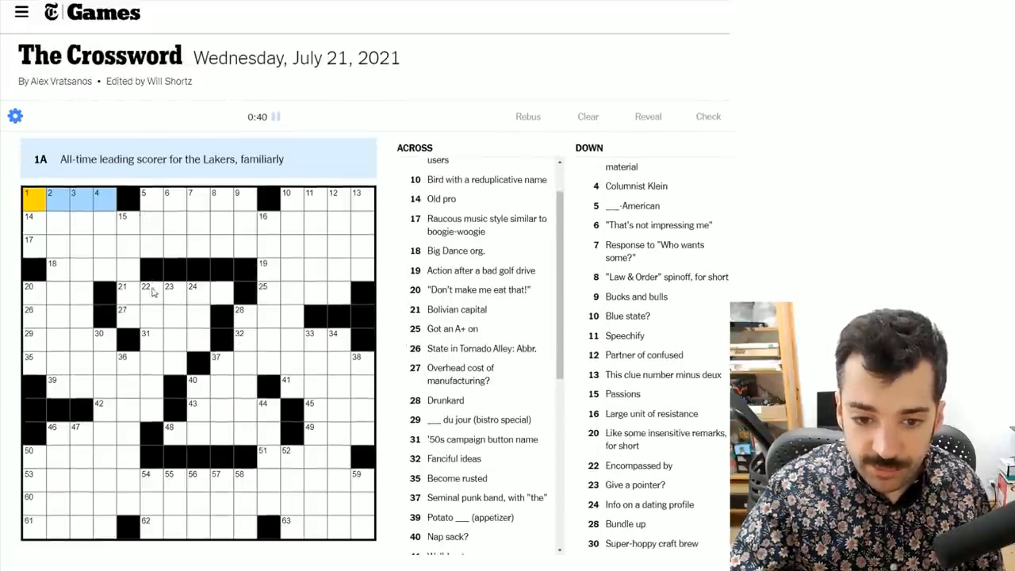
pyautogui.click(151, 244)
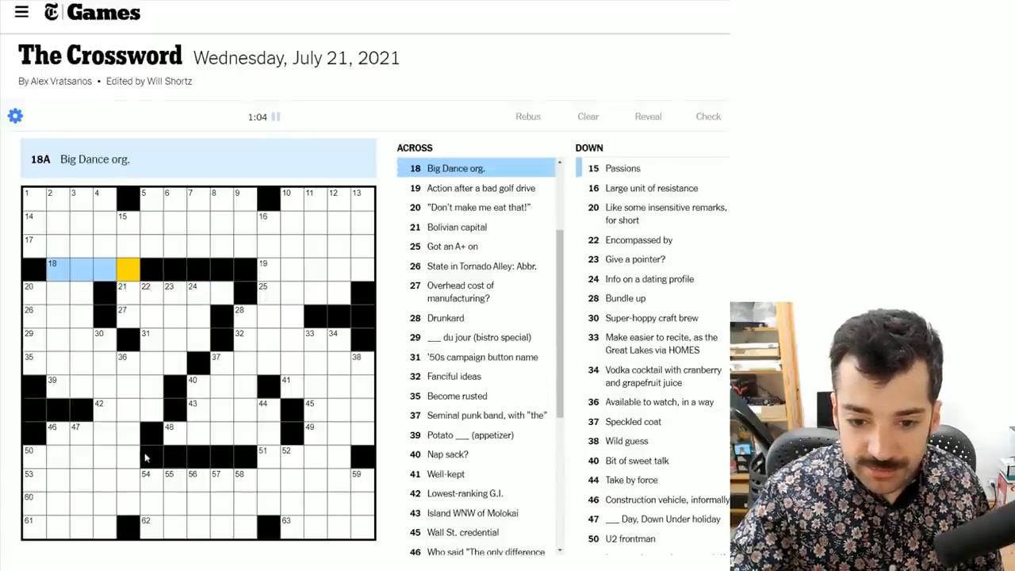
pyautogui.moveTo(224, 442)
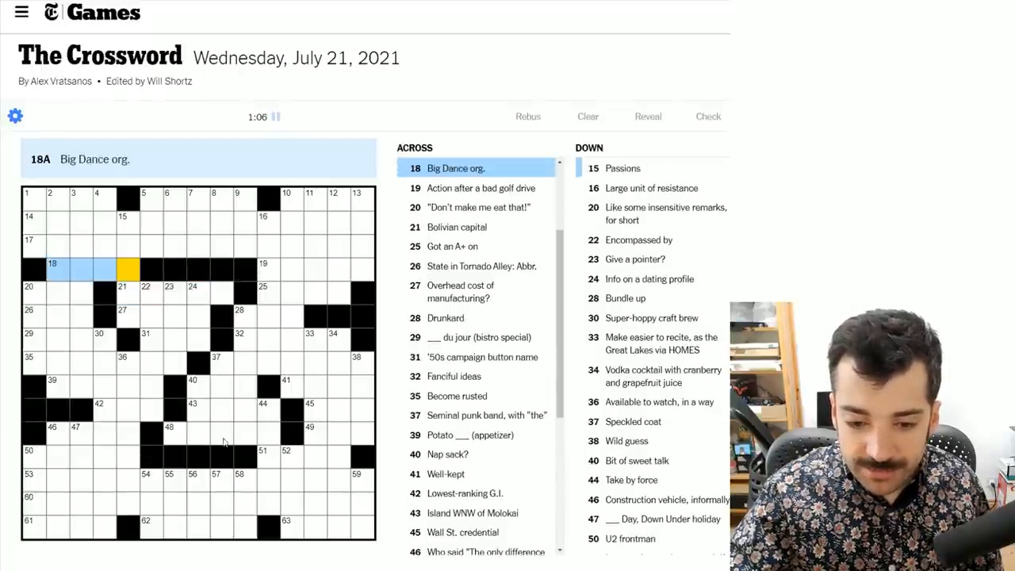
pyautogui.moveTo(75, 240)
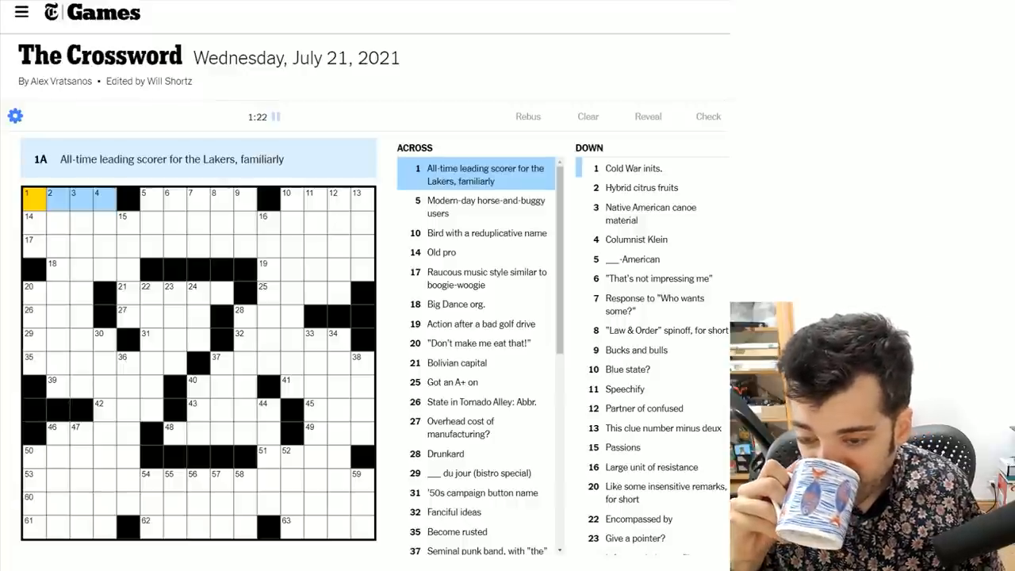
# - Enter ORATE at 11-Down, then DAZED, DODO and RETEE in the top-right corner
pyautogui.click(152, 205)
pyautogui.write('AMISH')
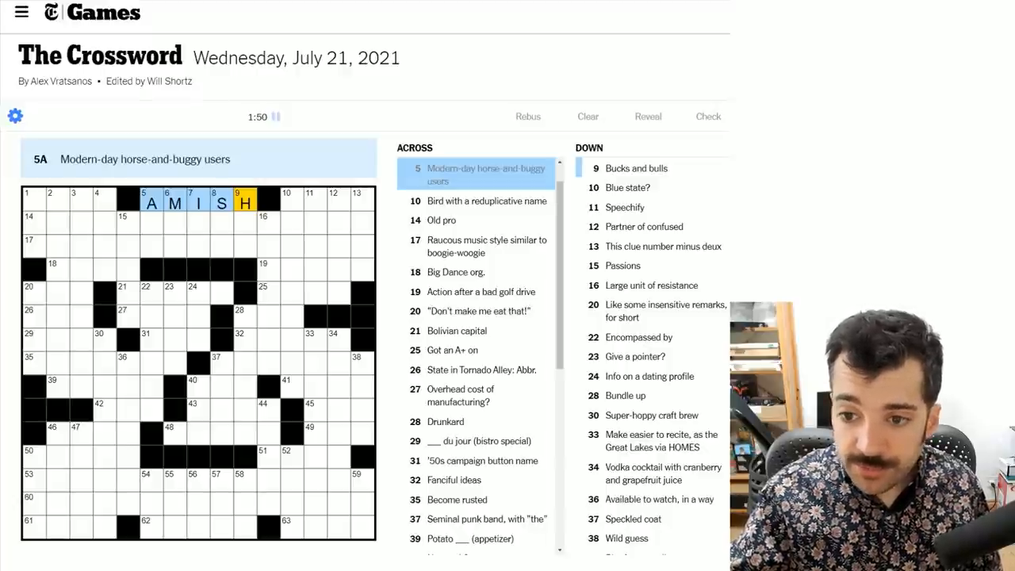
pyautogui.click(310, 201)
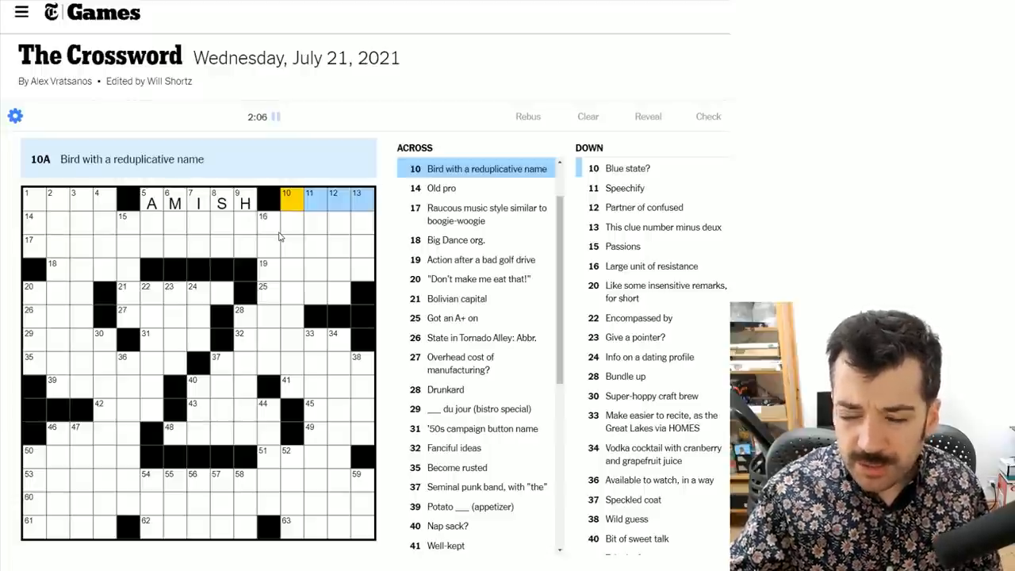
pyautogui.click(287, 205)
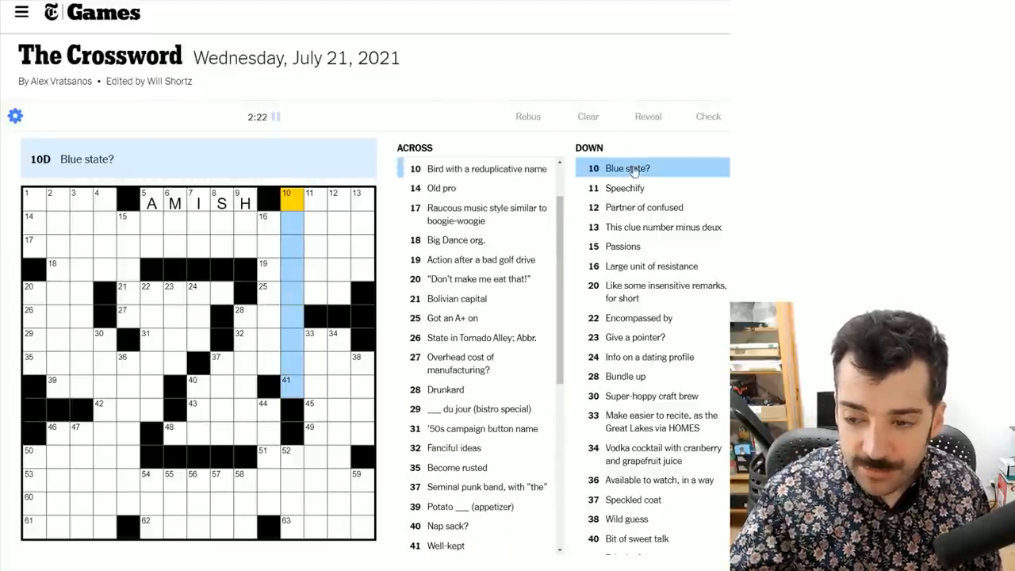
pyautogui.doubleClick(626, 168)
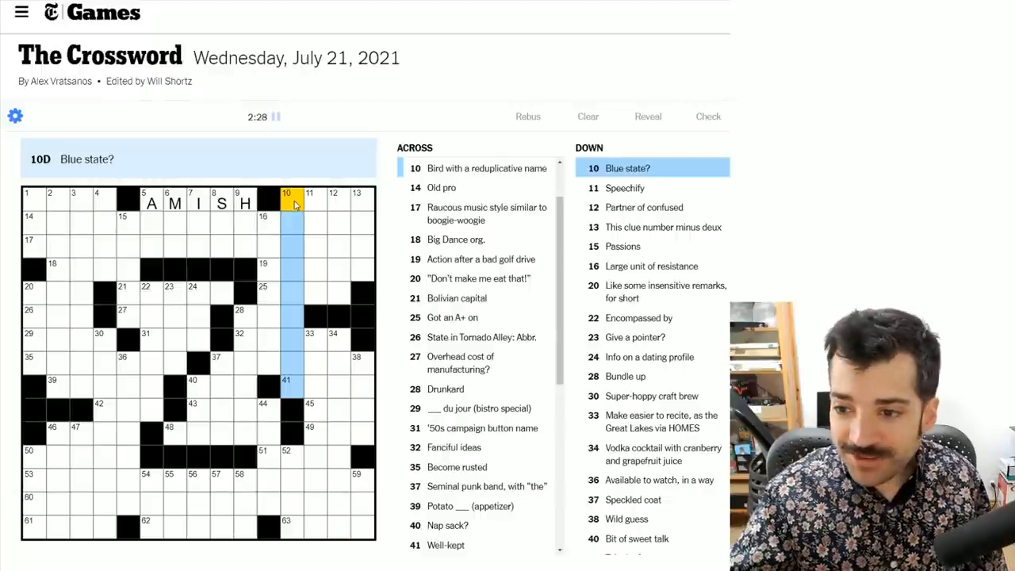
pyautogui.click(317, 203)
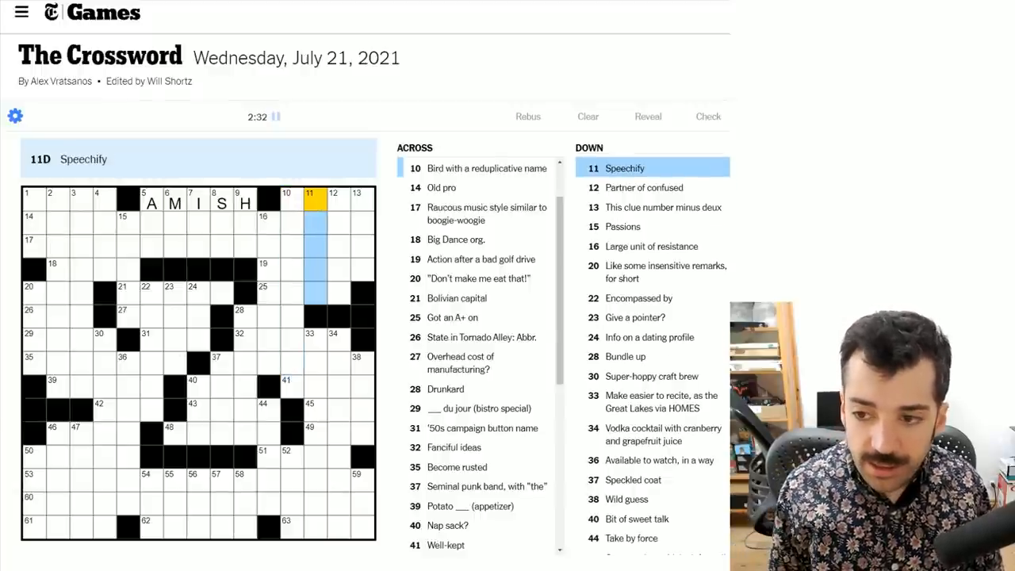
pyautogui.write('ORATE')
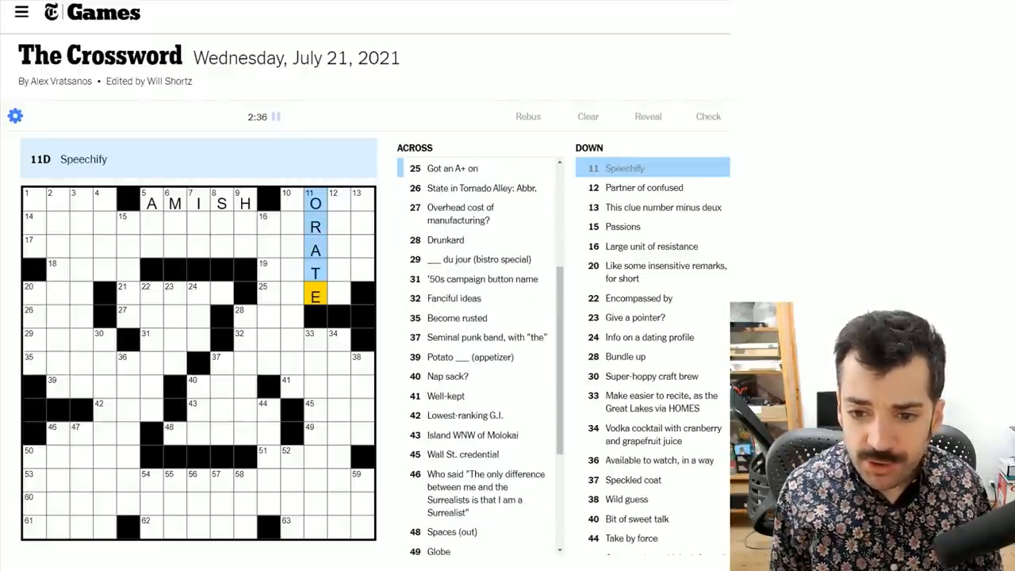
pyautogui.click(333, 203)
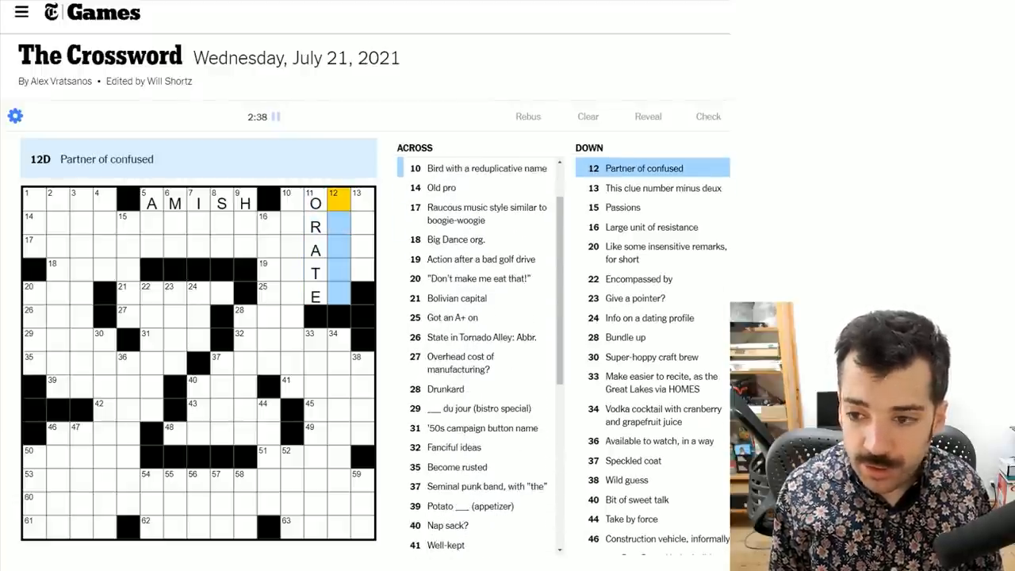
pyautogui.write('DAZED')
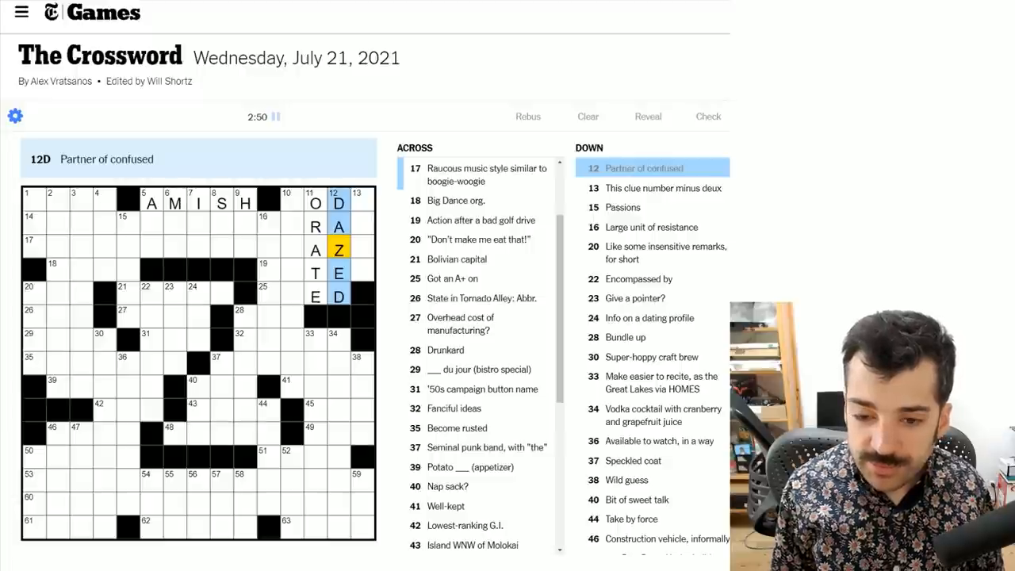
pyautogui.click(287, 202)
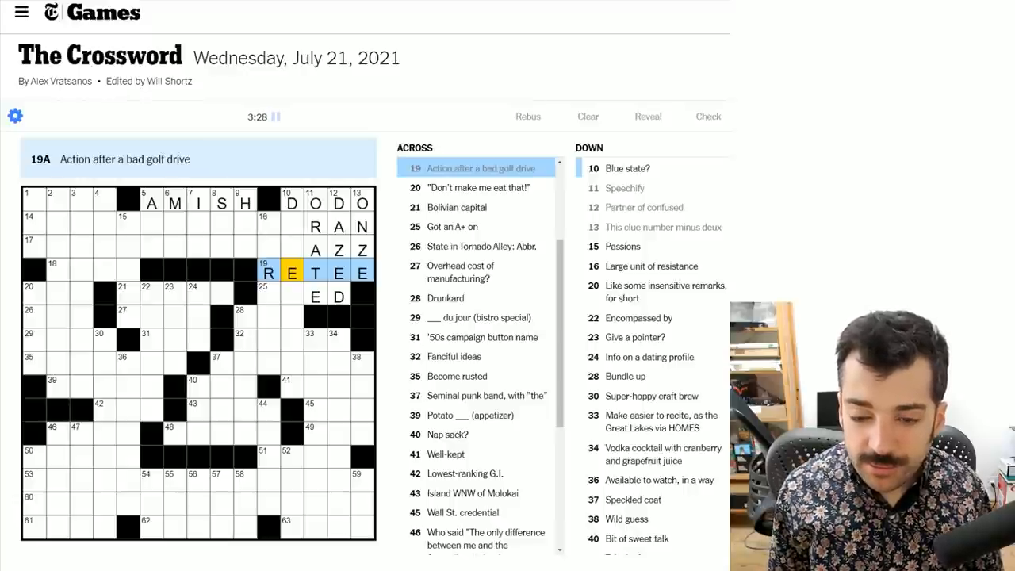
# - Enter downs ALL, MEH, IDO, SVU and HES beneath AMISH
pyautogui.click(294, 203)
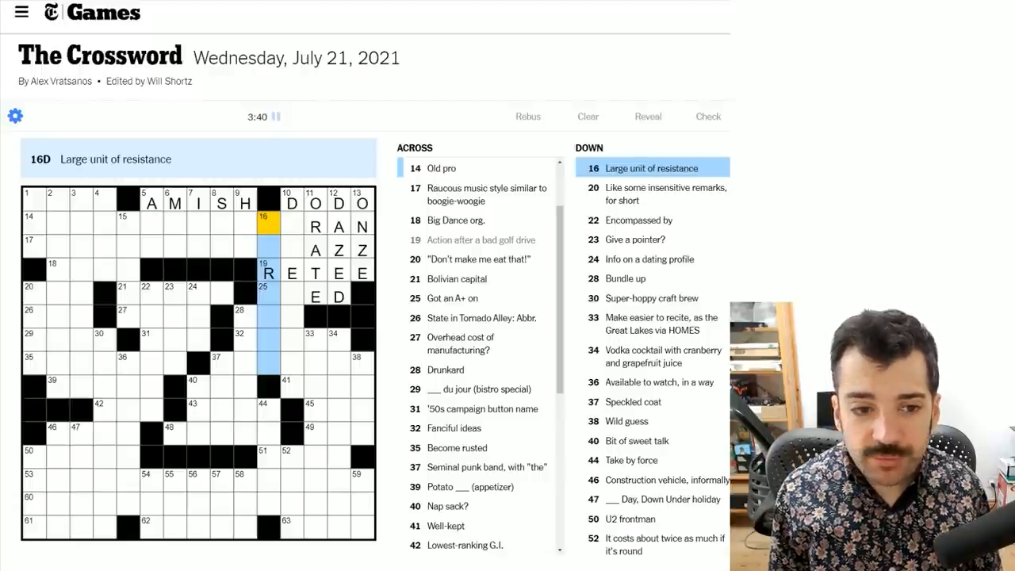
pyautogui.click(288, 203)
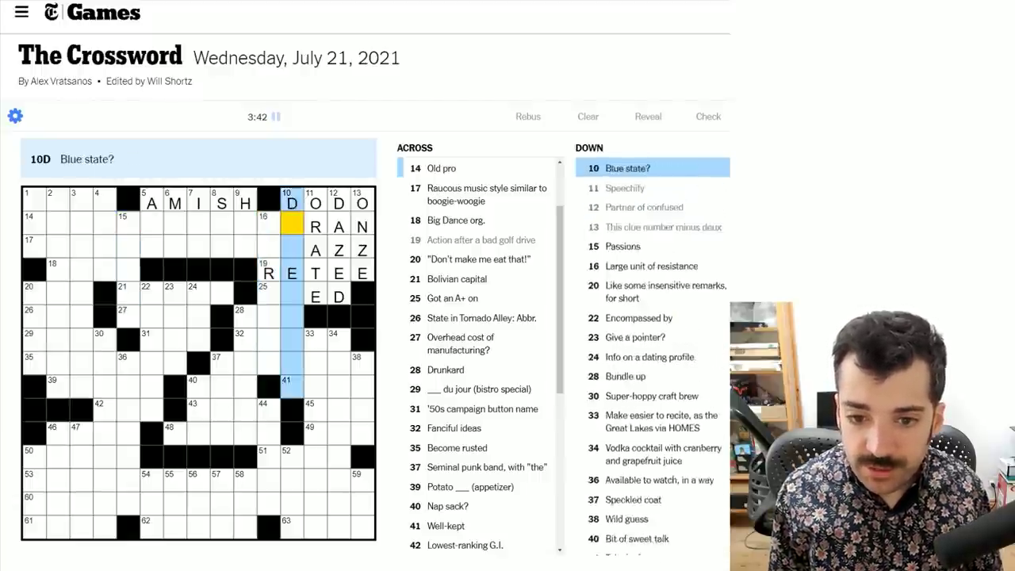
pyautogui.click(154, 205)
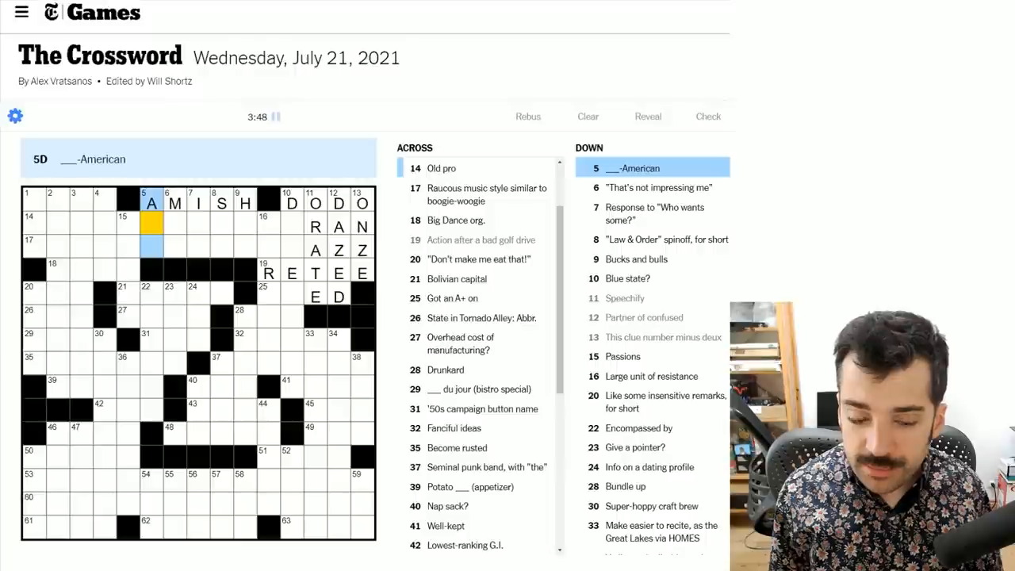
pyautogui.write('LL')
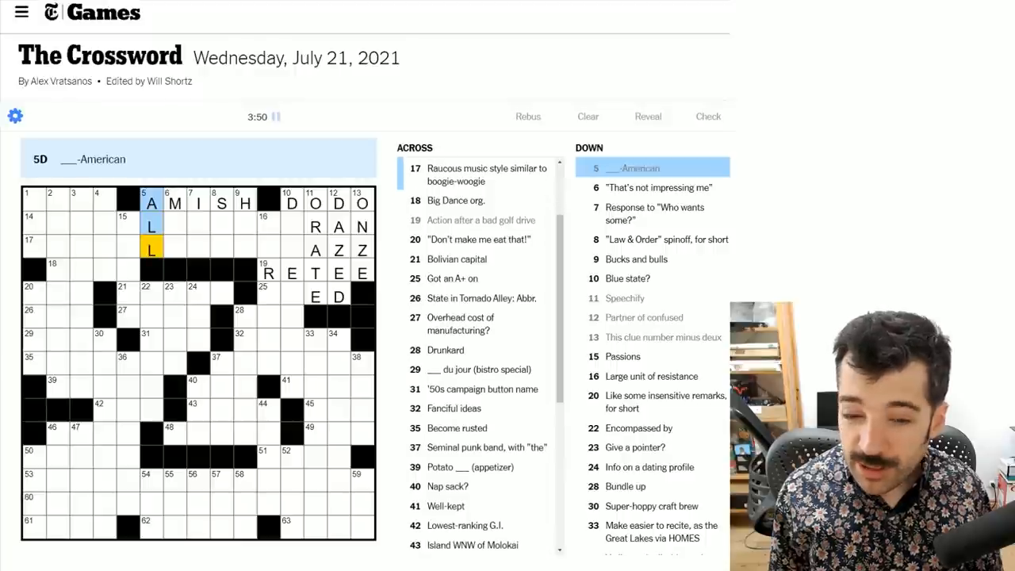
pyautogui.click(174, 226)
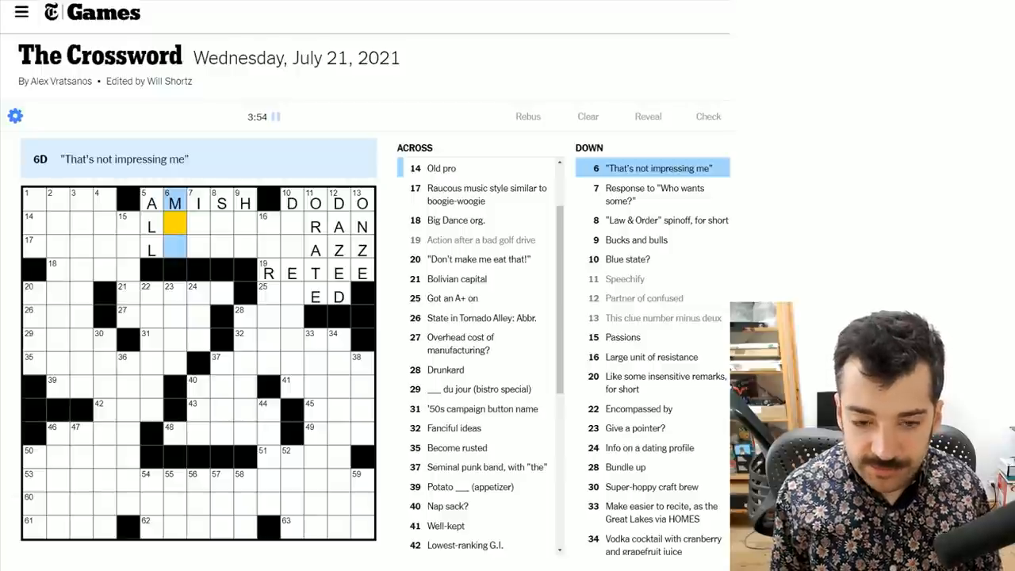
pyautogui.click(198, 226)
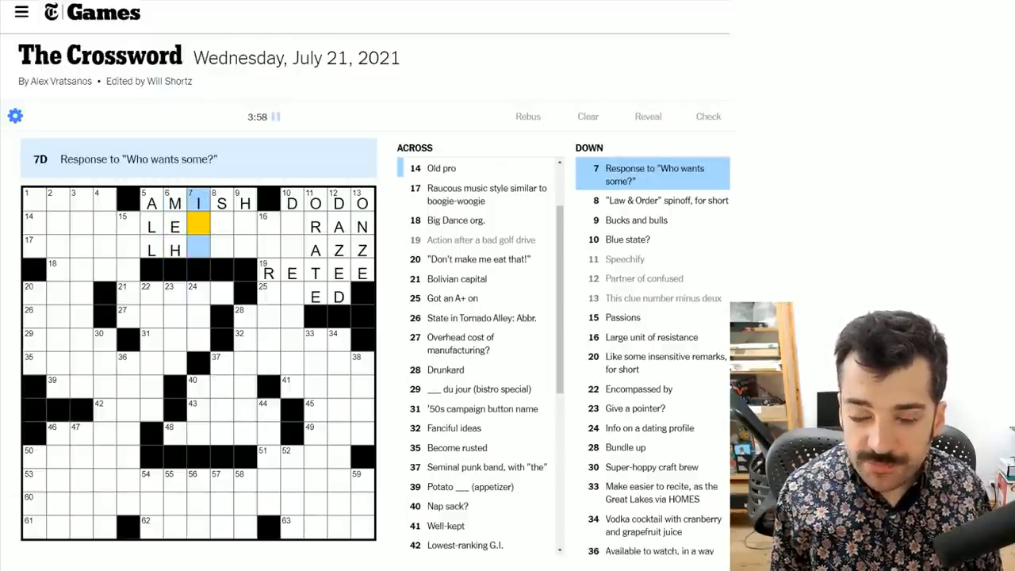
pyautogui.write('DO')
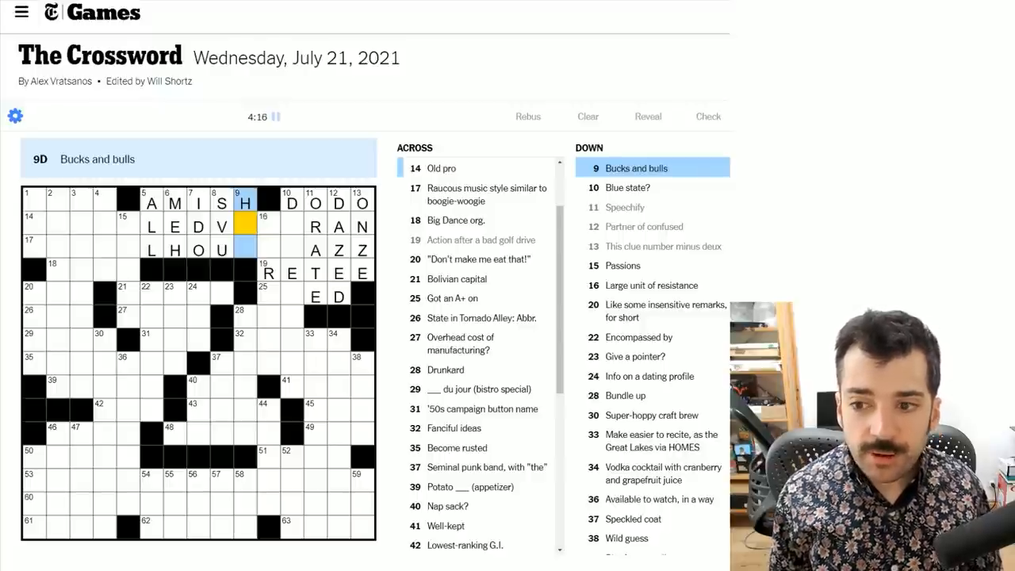
pyautogui.write('ES')
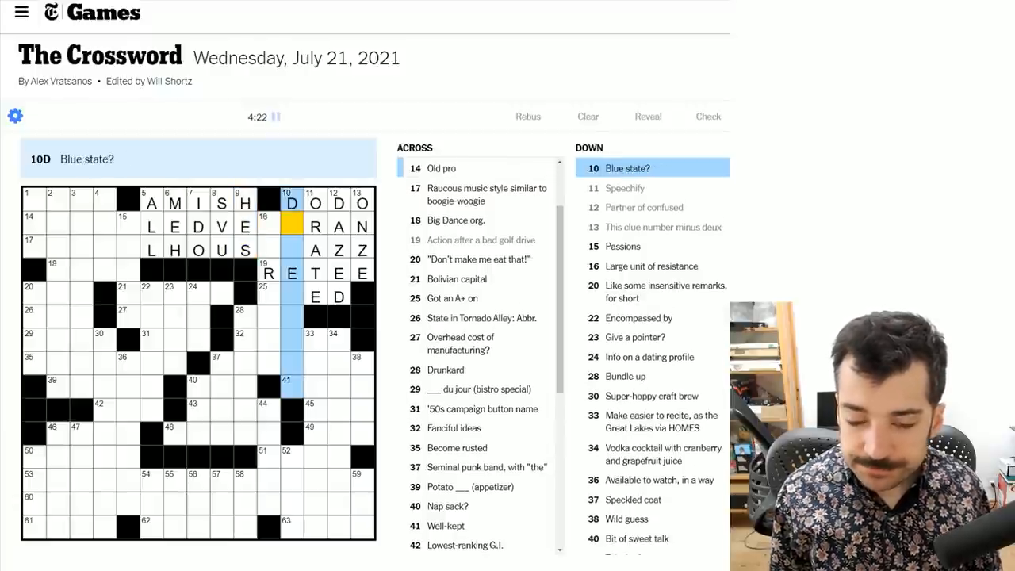
# - Enter GRIZZLED VETERAN at 14-Across and EZRA at 4-Down, with 17-Across ending HOUSEJAZZ
pyautogui.click(48, 226)
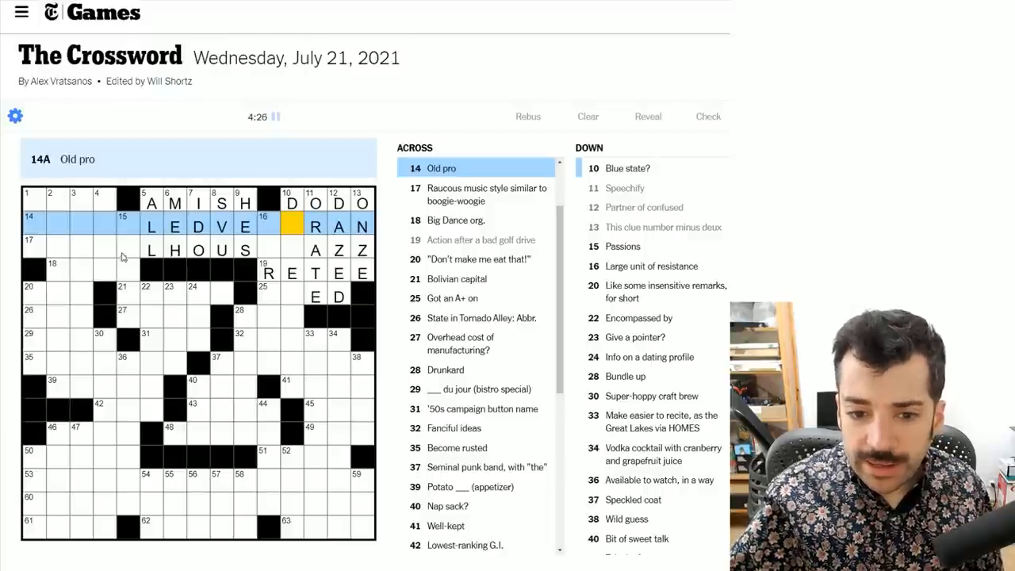
pyautogui.moveTo(94, 247)
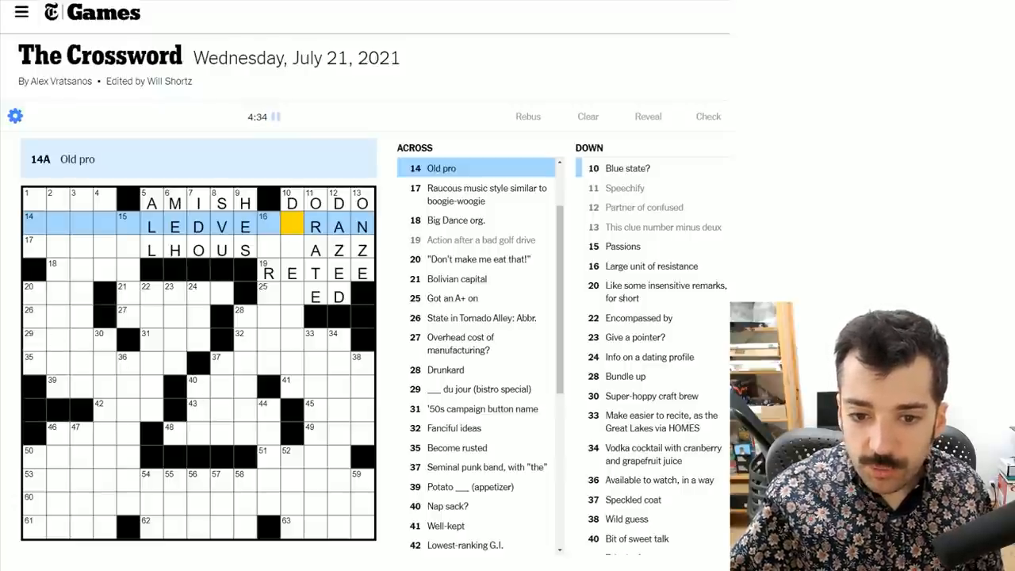
pyautogui.write('TE')
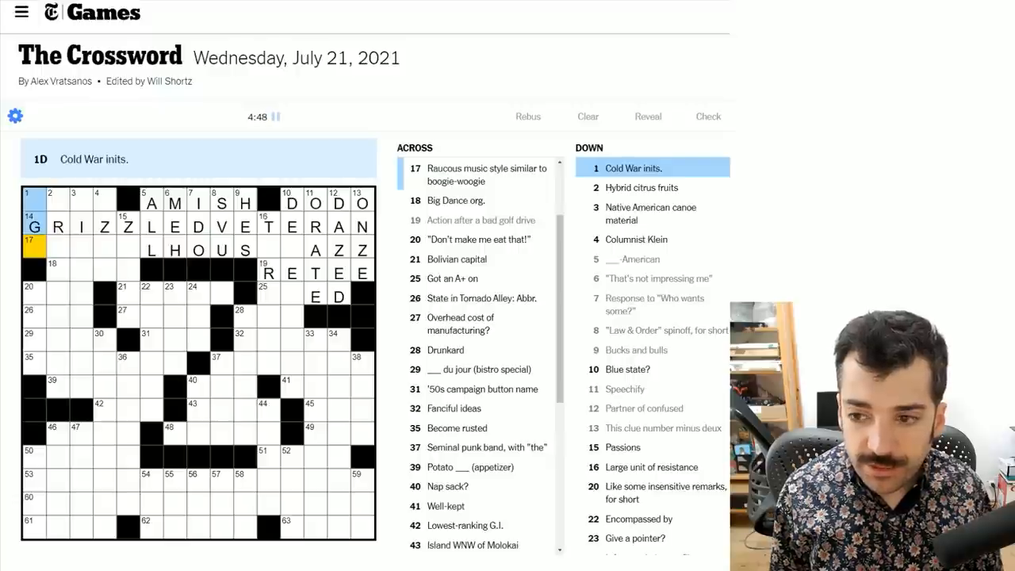
pyautogui.click(56, 201)
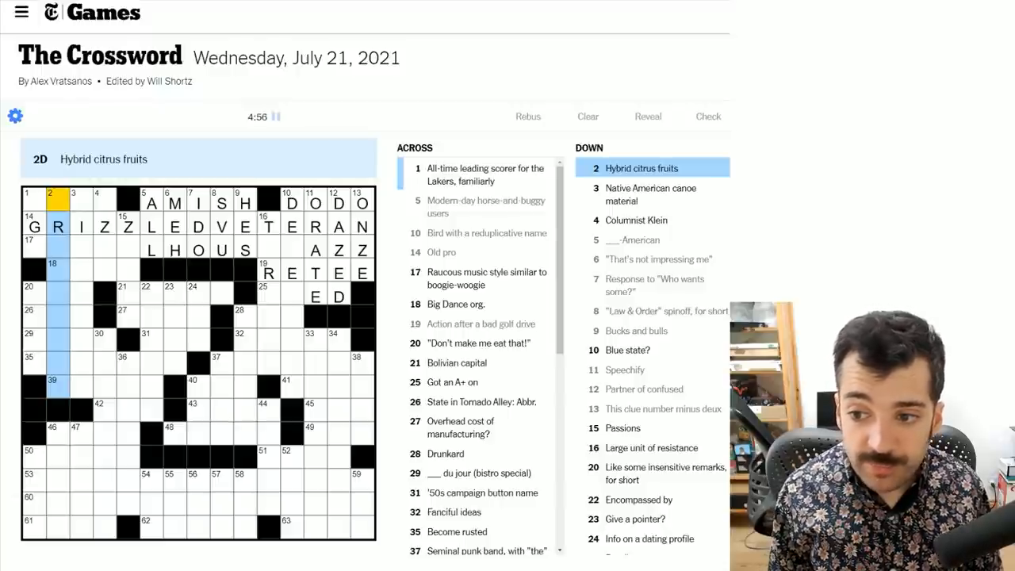
pyautogui.click(78, 204)
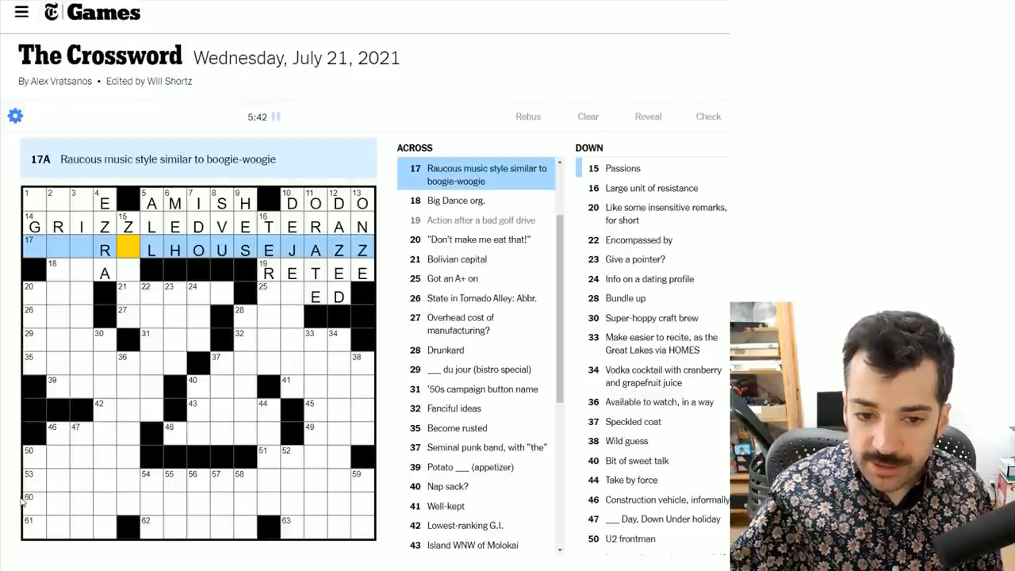
# - Extend 17-Across to RELHOUSEJAZZ and put L and S at the starts of 21- and 27-Across
pyautogui.click(127, 226)
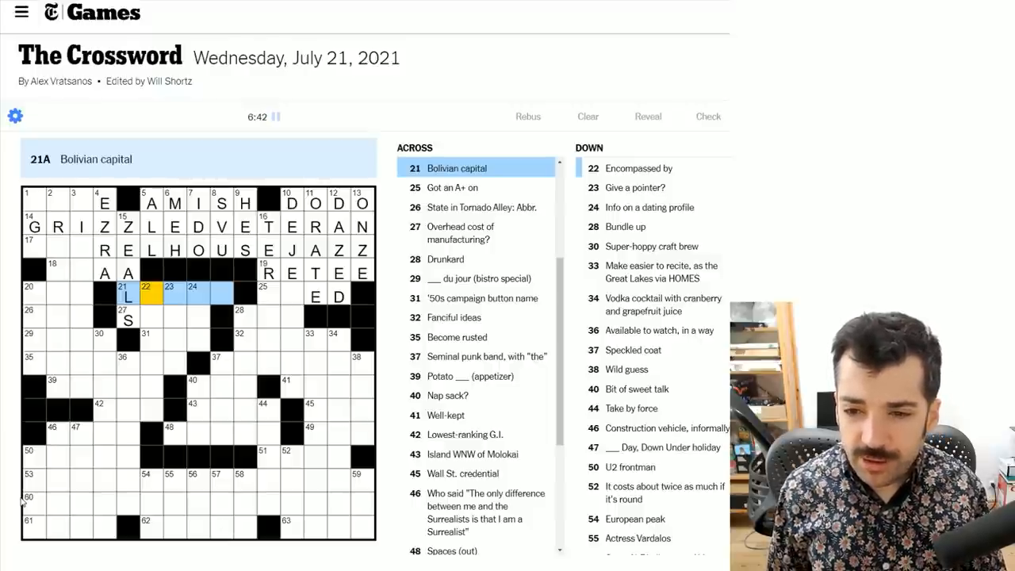
# - Enter LA PAZ at 21-Across and ZONES at 48-Across, adding G below
pyautogui.write('APA')
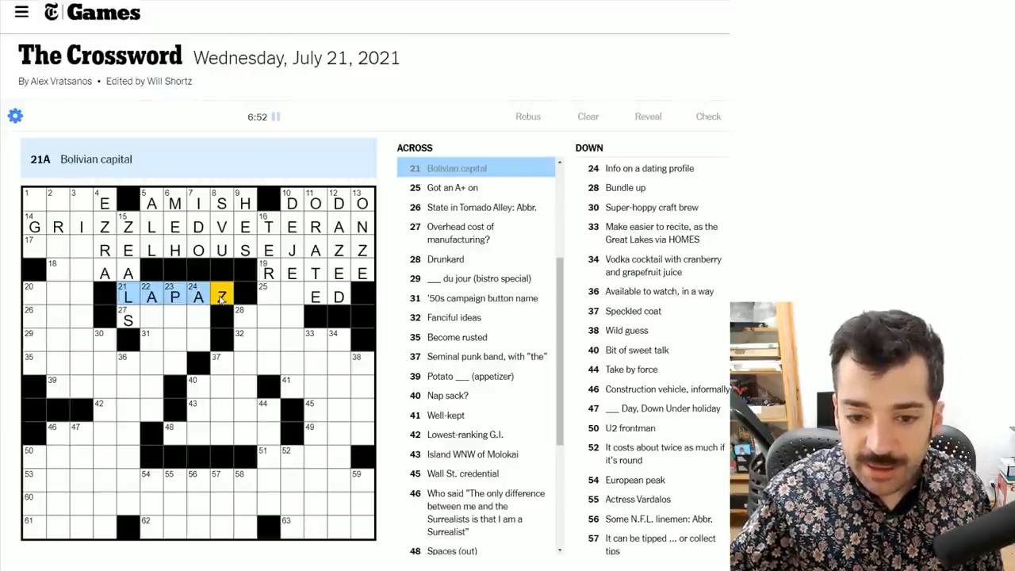
pyautogui.write('Z')
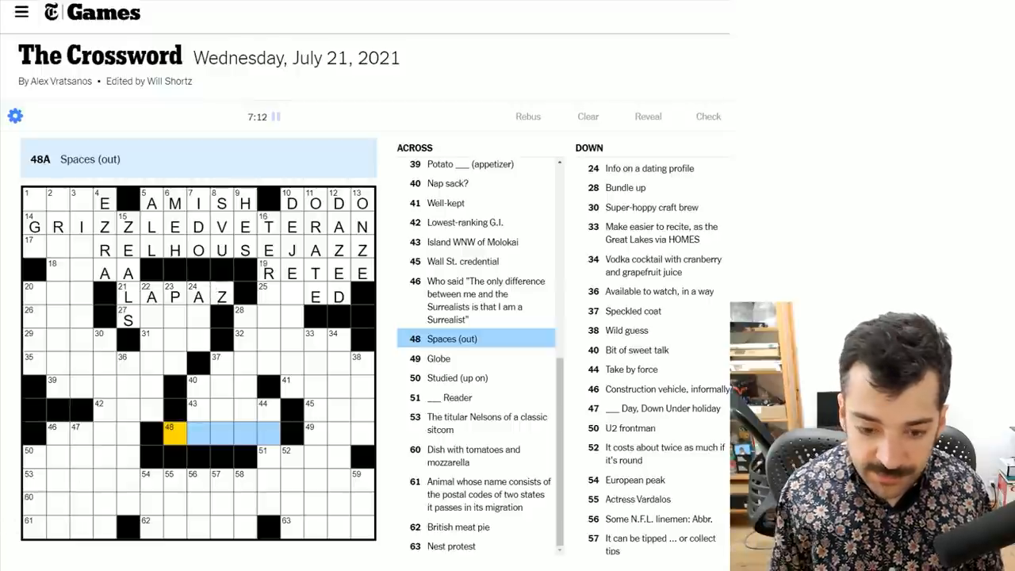
pyautogui.write('ZONES')
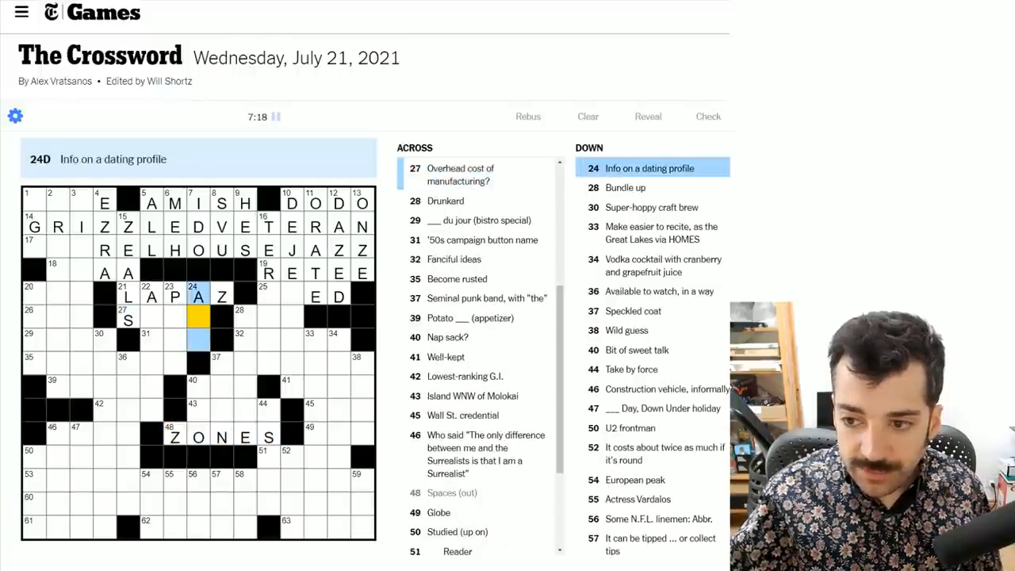
pyautogui.write('GE')
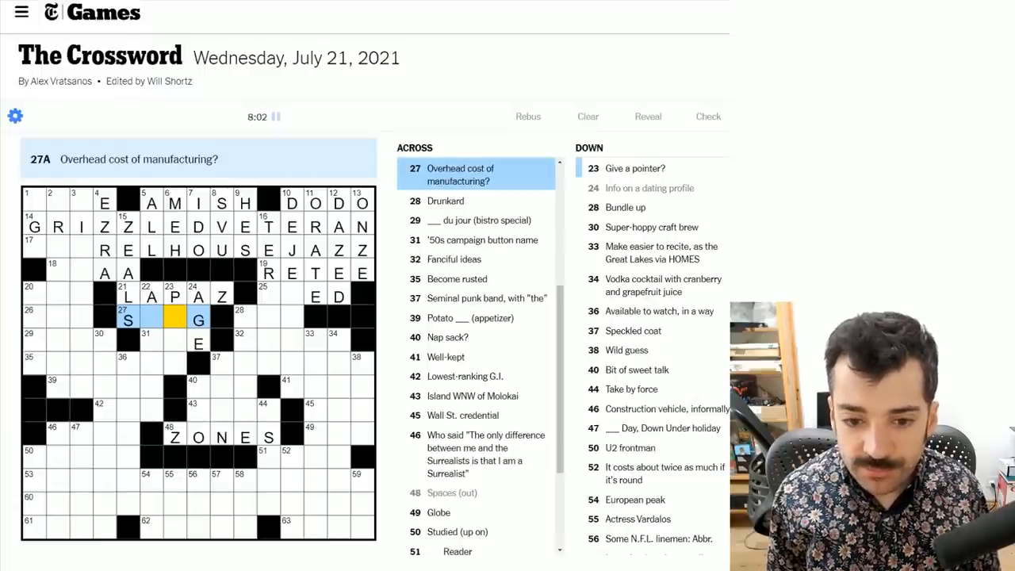
# - Enter SOT at 28-Across and DEJECTIO down 10-Down, leaving one square empty
pyautogui.click(148, 317)
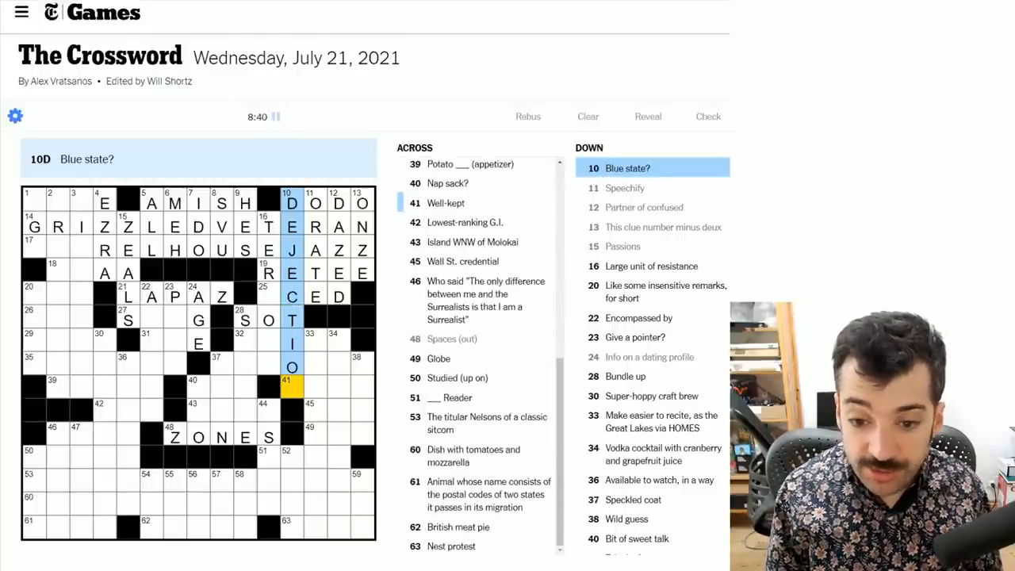
# - Complete 10-Down as DEJECTION with the final N
pyautogui.write('N')
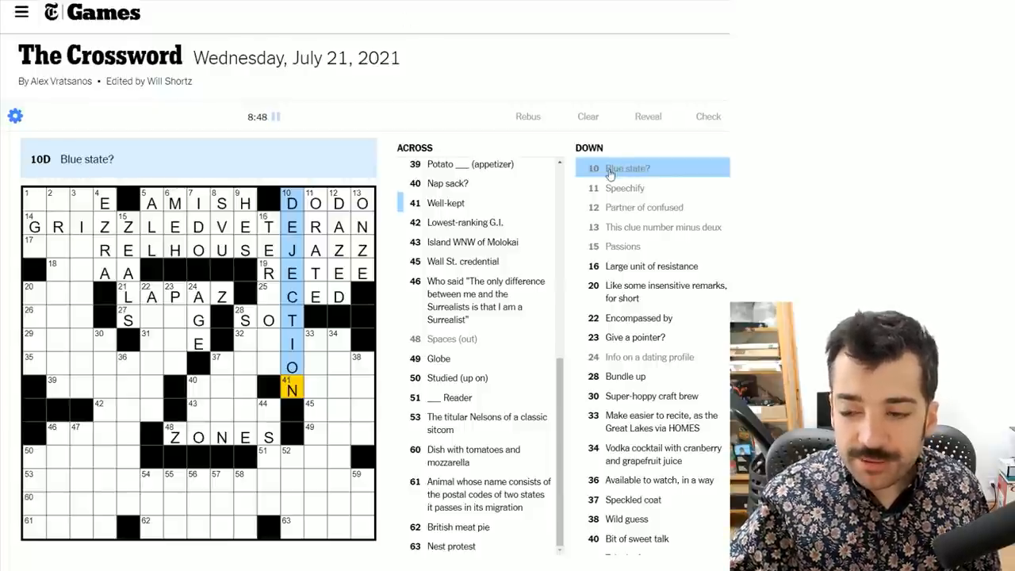
pyautogui.click(627, 168)
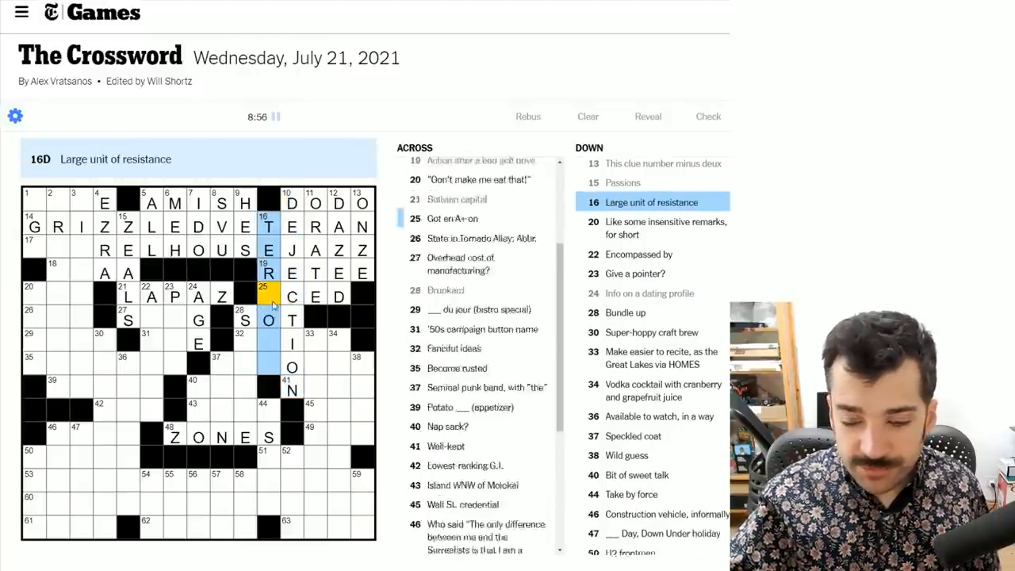
# - Fill 16-Down with TERAOHM, crossing ACED at 25-Across
pyautogui.scroll(-3)
pyautogui.write('AOHM')
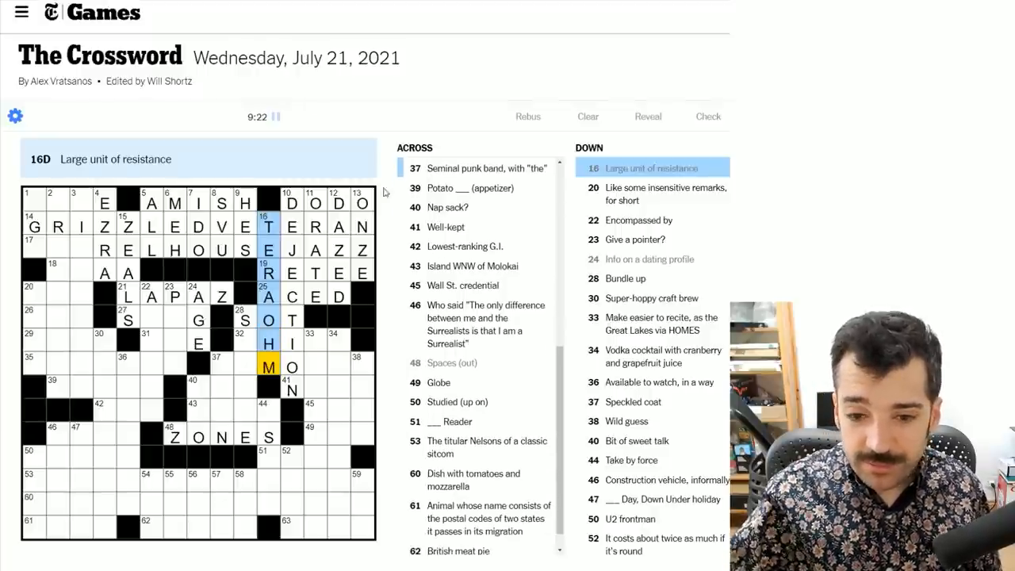
pyautogui.click(268, 296)
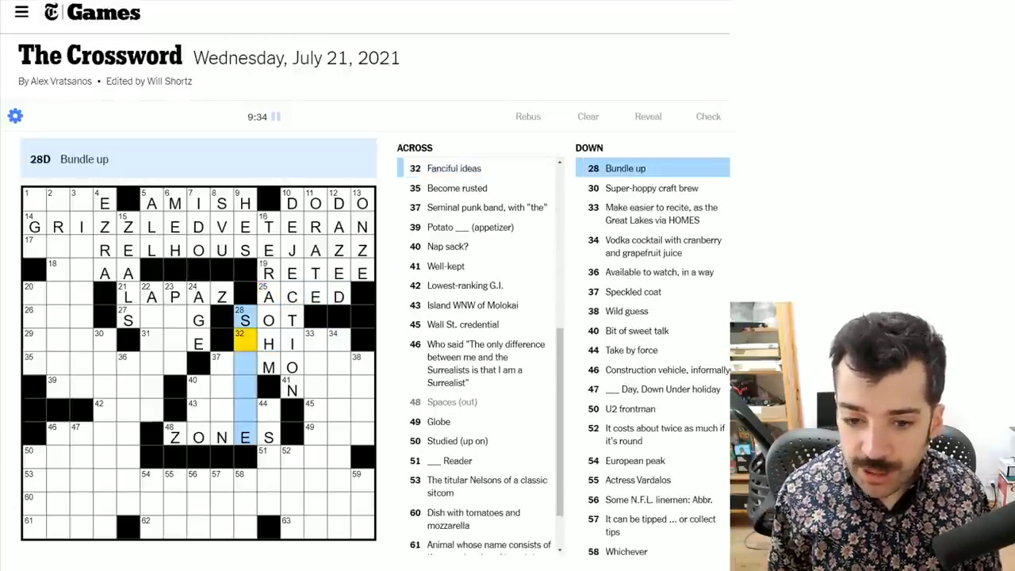
# - Enter RAMONES at 37-Across plus SMOG, IKE and SKINS in the middle-left
pyautogui.write('W')
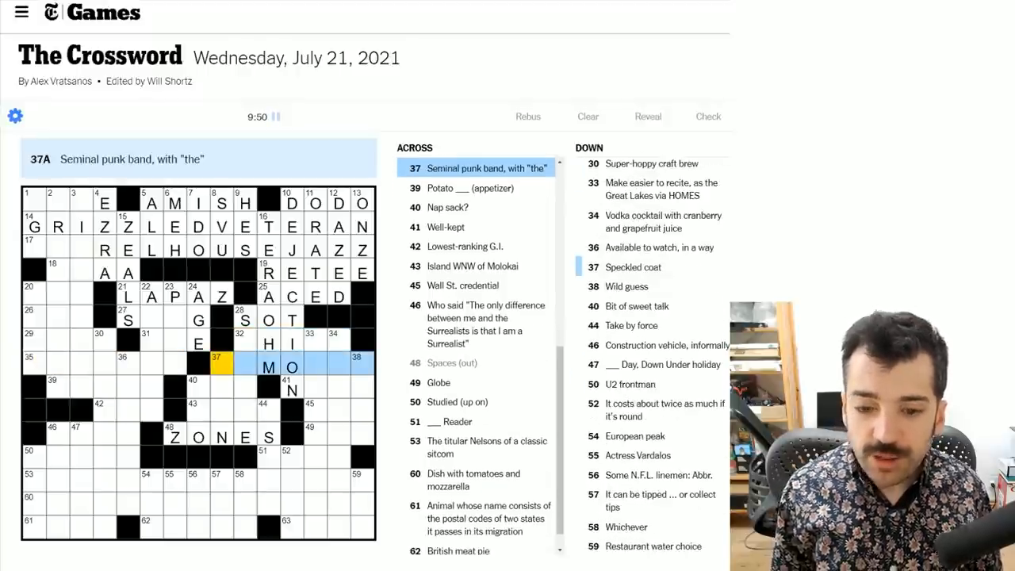
pyautogui.write('RAMONES')
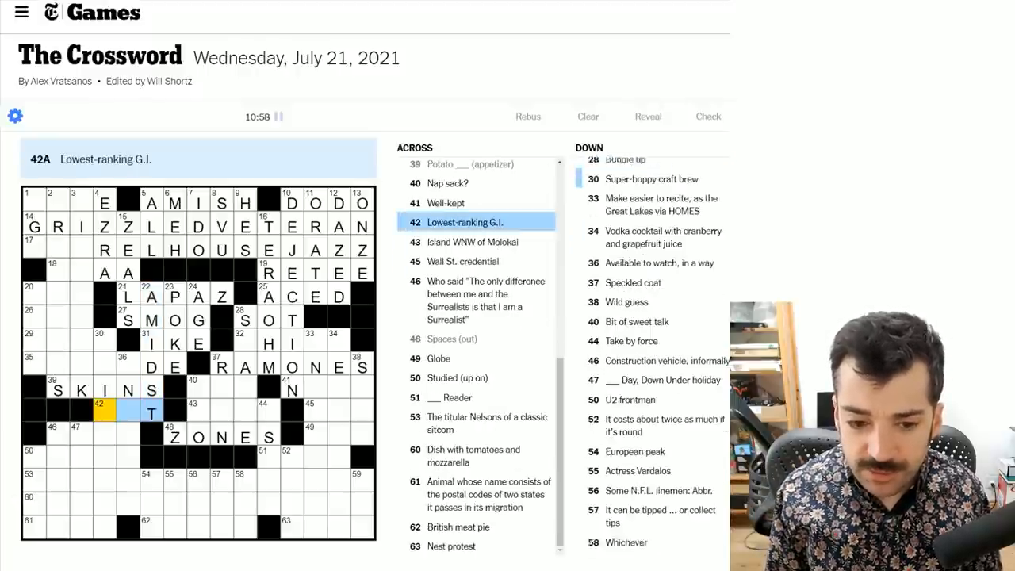
# - Fill CORRODE at 35 Across, PVT at 42 Across, and SOUP at 29 Across
pyautogui.scroll(-3)
pyautogui.write('PV')
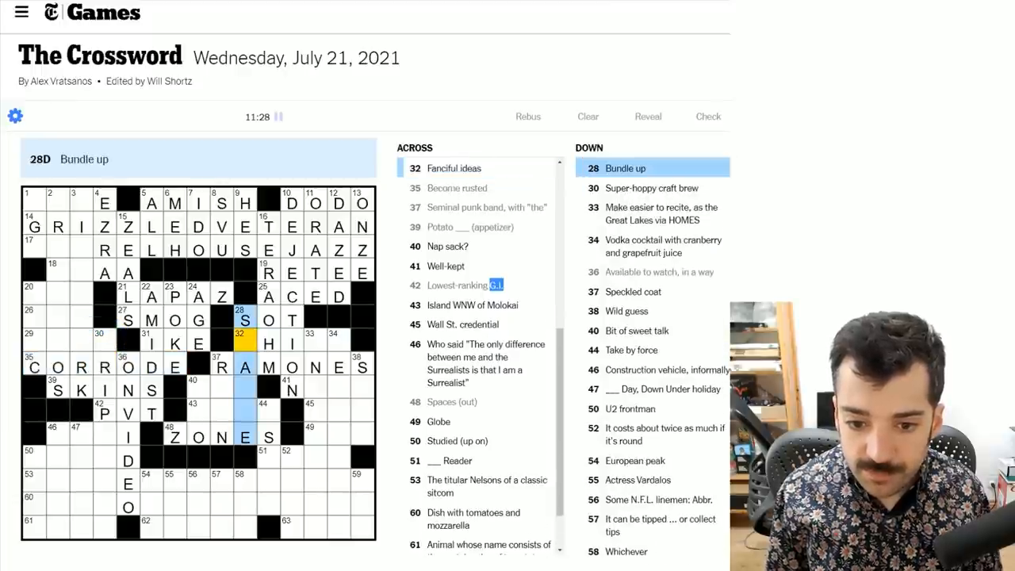
pyautogui.click(38, 344)
pyautogui.write('SOUP')
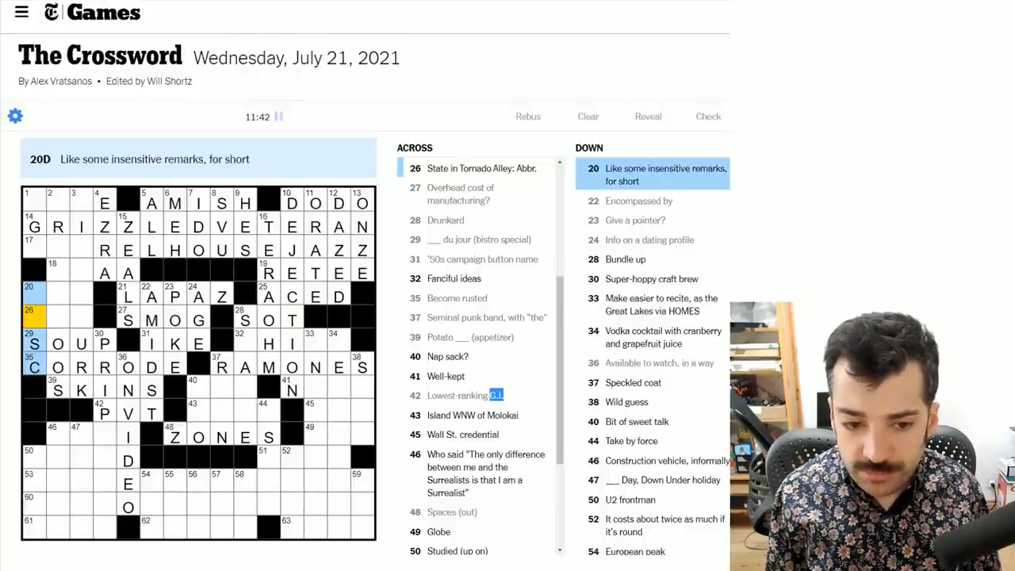
# - Overwrite SOUP at 29 Across ('___ du jour') with PLAT
pyautogui.click(82, 199)
pyautogui.write('PLAT')
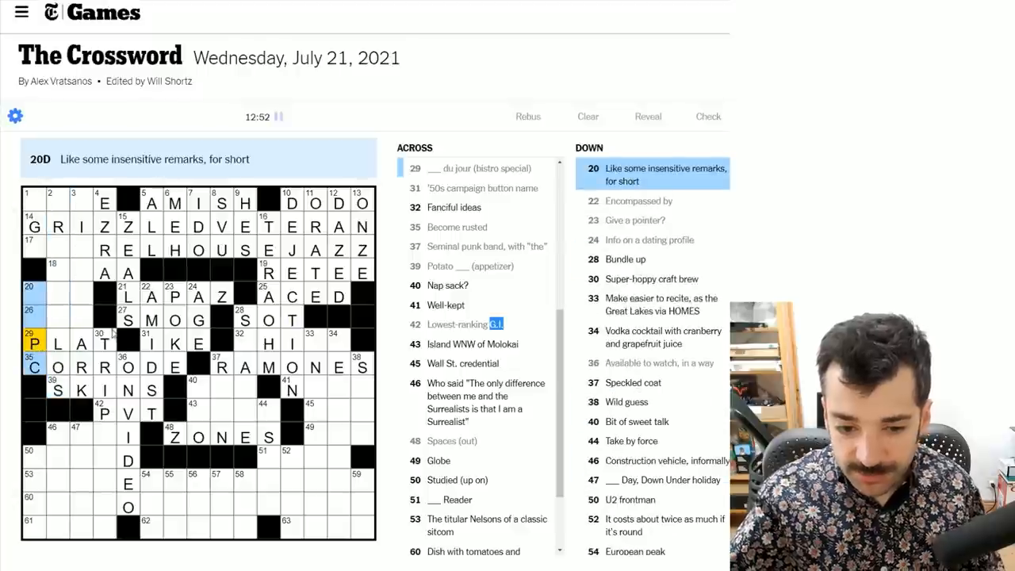
pyautogui.click(105, 345)
pyautogui.write('ANZAC')
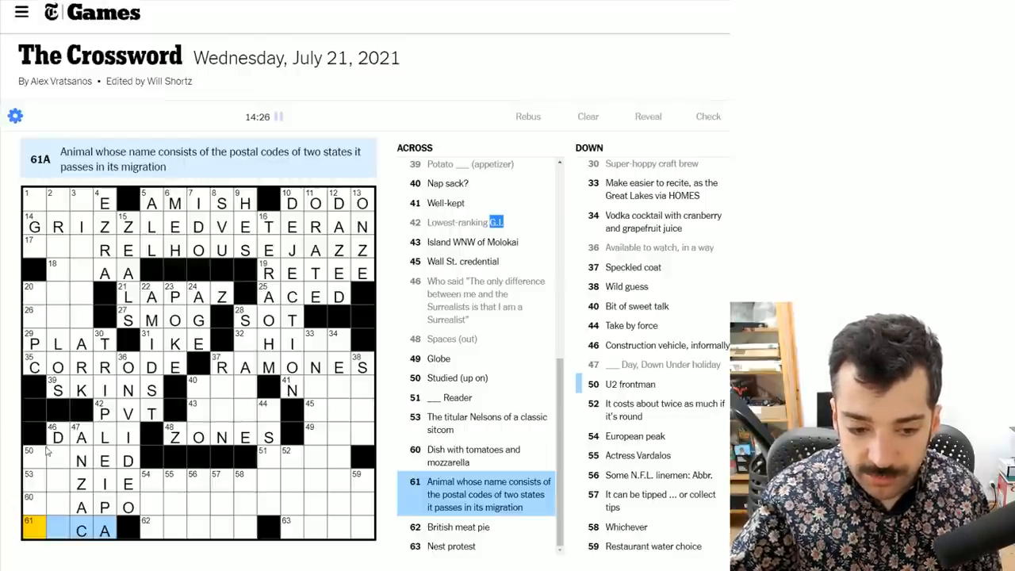
# - Enter BONO at 50 Down, completing BONED, OZZIE, NEAPO and ORCA across
pyautogui.click(38, 459)
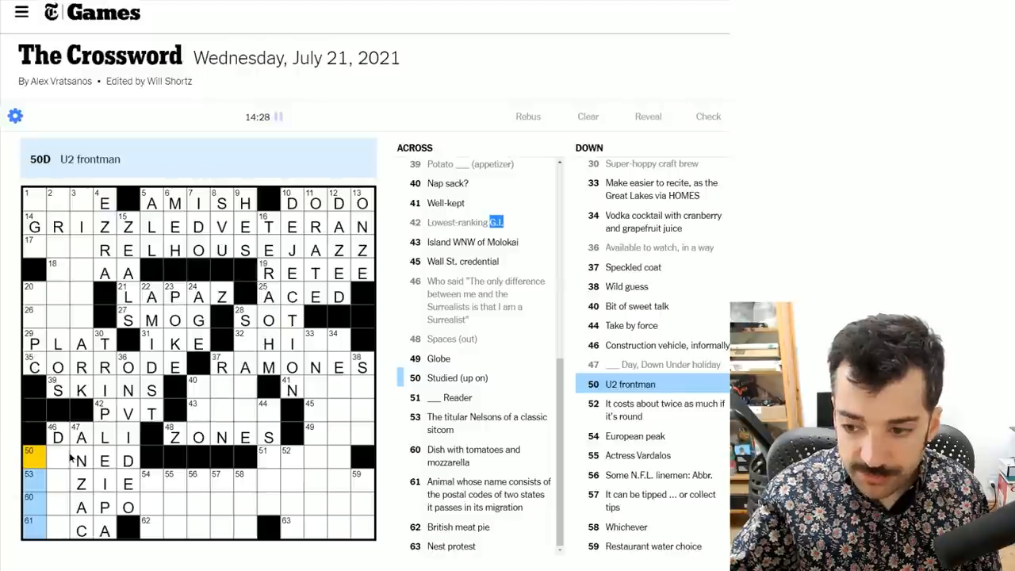
pyautogui.click(73, 450)
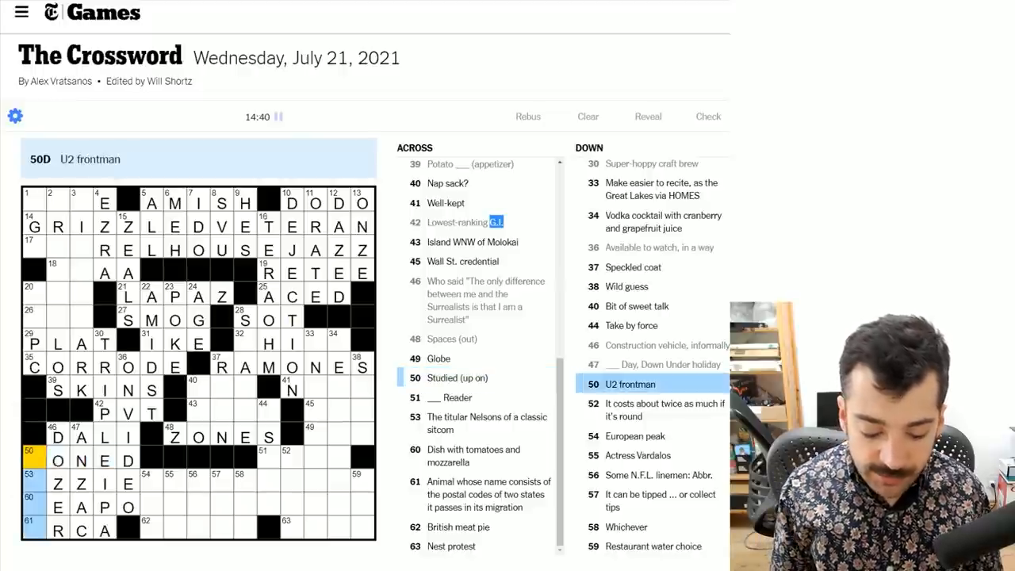
pyautogui.write('BONO')
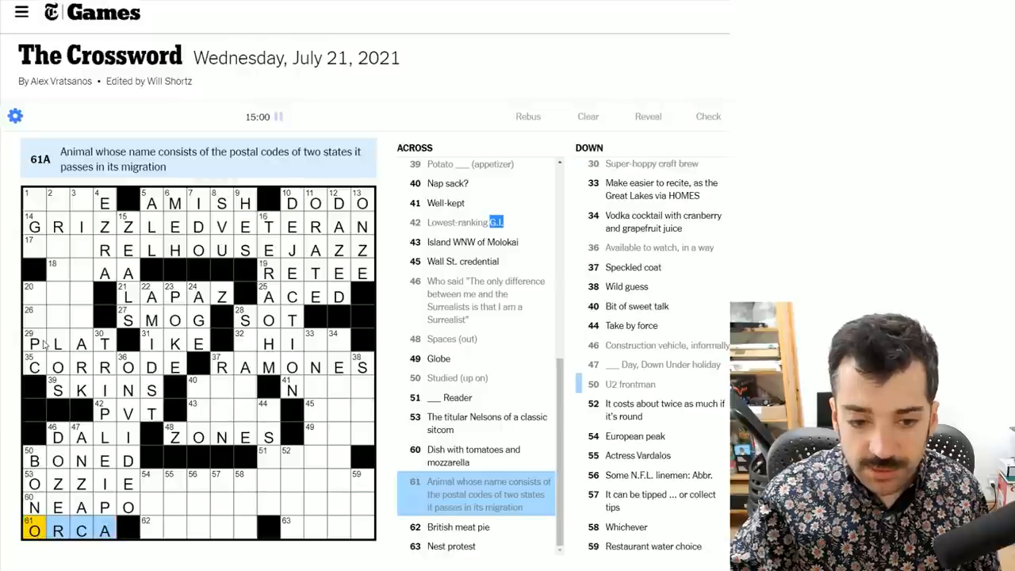
pyautogui.click(33, 320)
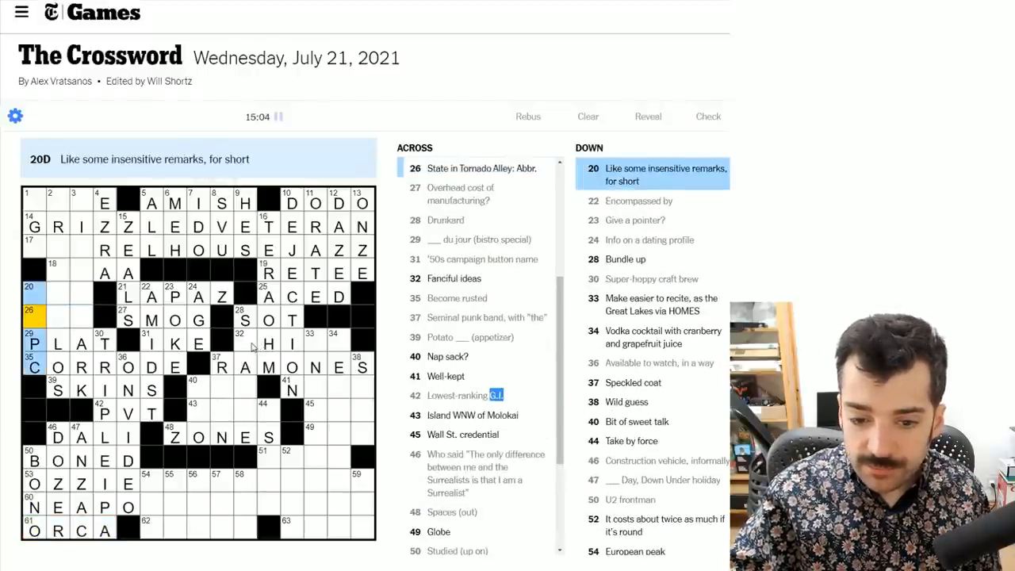
# - Complete 37 Down as ROAN, running from RAMONES to ZONES
pyautogui.click(245, 342)
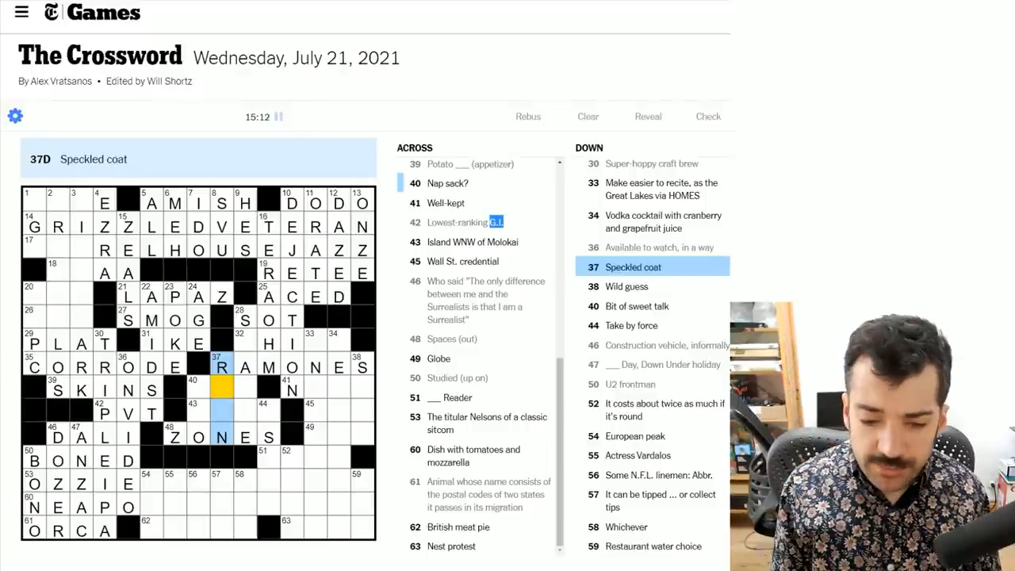
pyautogui.write('OA')
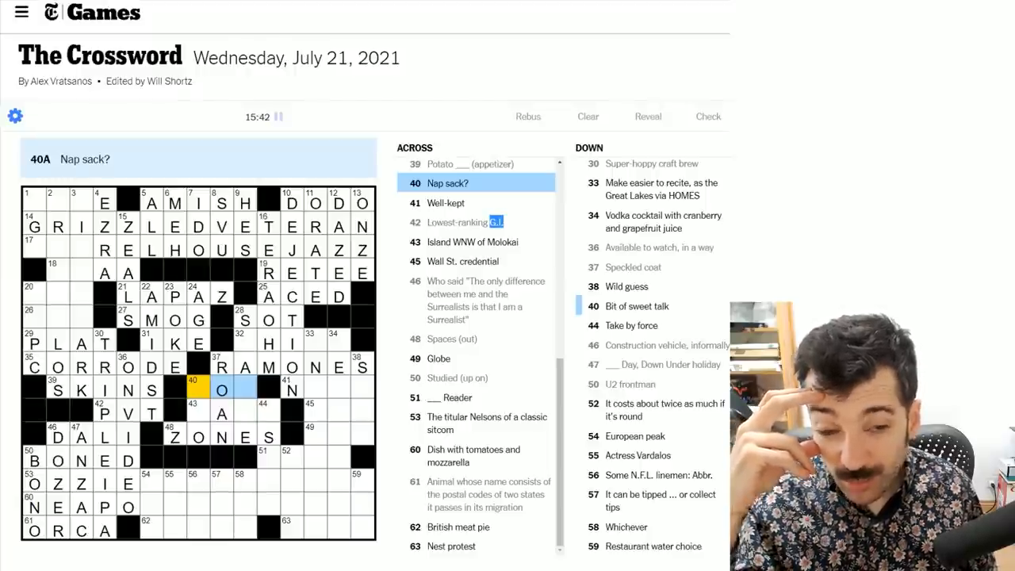
# - Enter COT at 40 Across and correct MAUI to OAHU at 43 Across
pyautogui.click(197, 413)
pyautogui.write('MAUI')
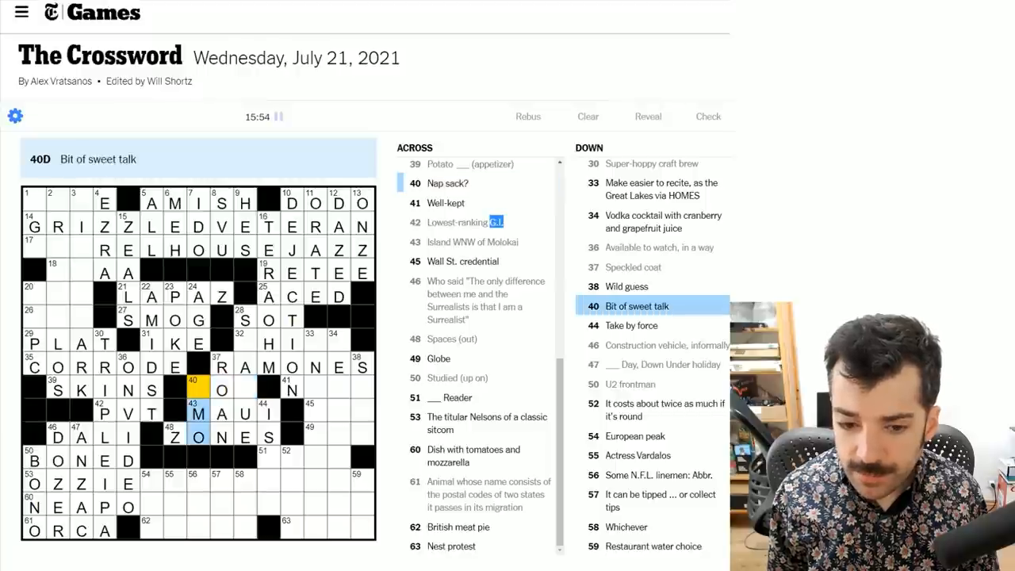
pyautogui.click(222, 389)
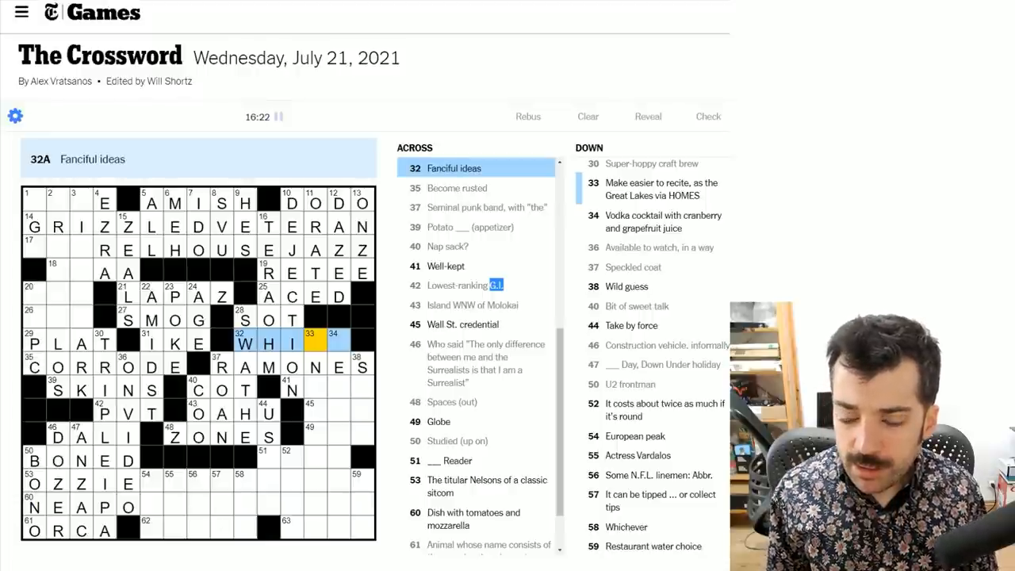
# - Finish WHIMS at 32 Across, enter STAB at 38 Down, and clear 33 Down
pyautogui.write('MS')
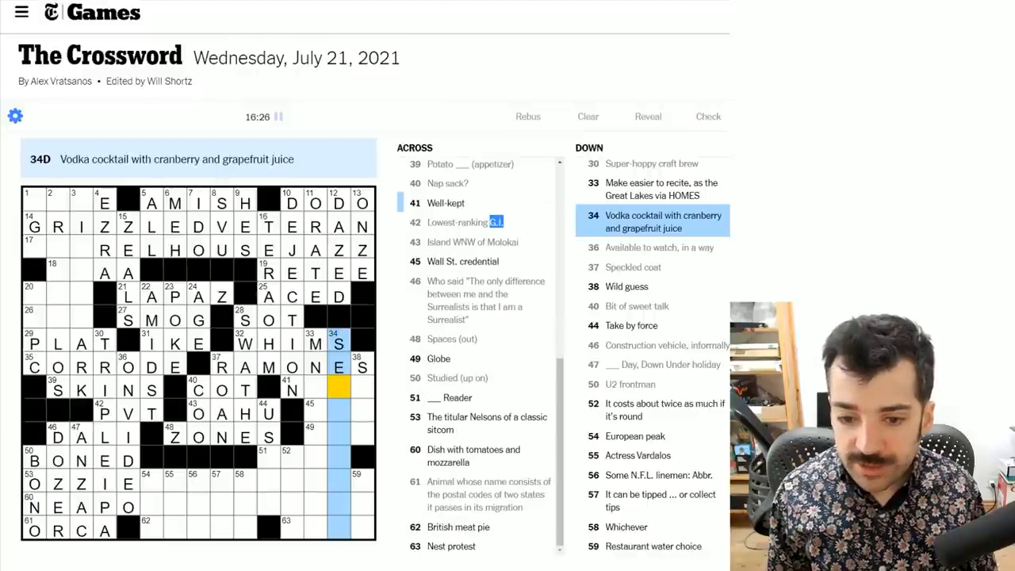
pyautogui.click(313, 343)
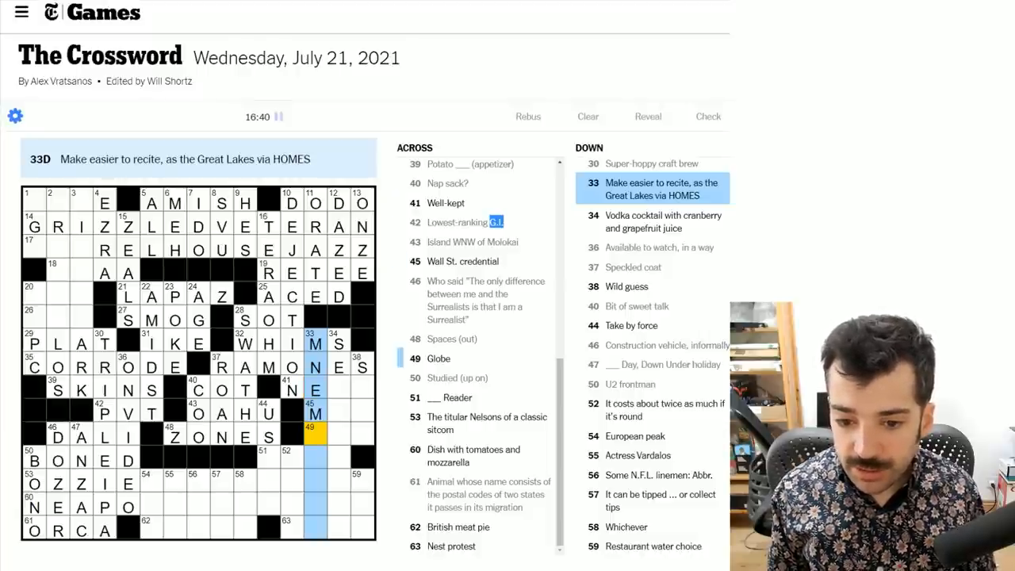
pyautogui.write('ONIC')
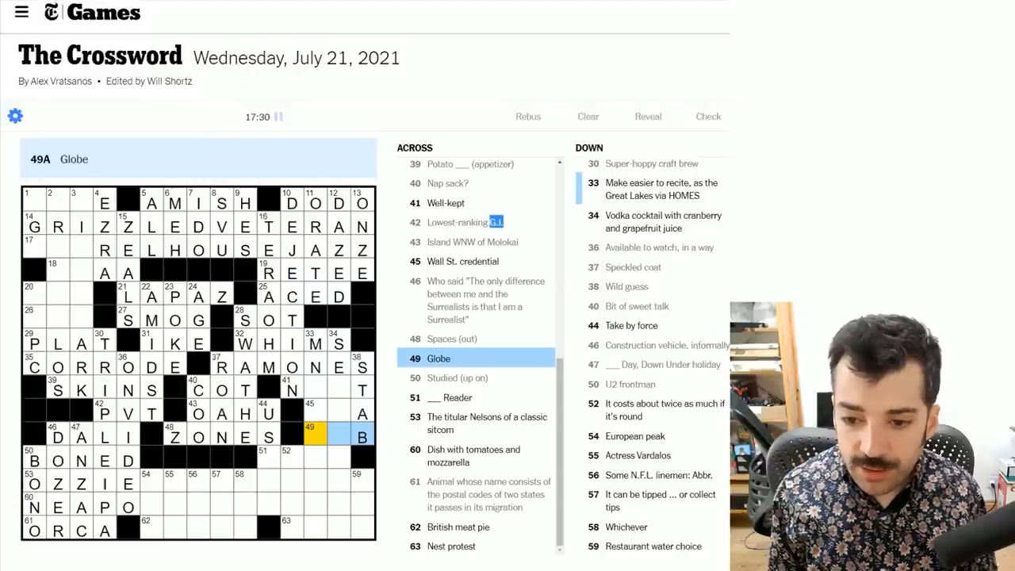
# - Enter ORB, MBA and NEAT across, crossing SEABREEZE at 34 Down
pyautogui.write('OR')
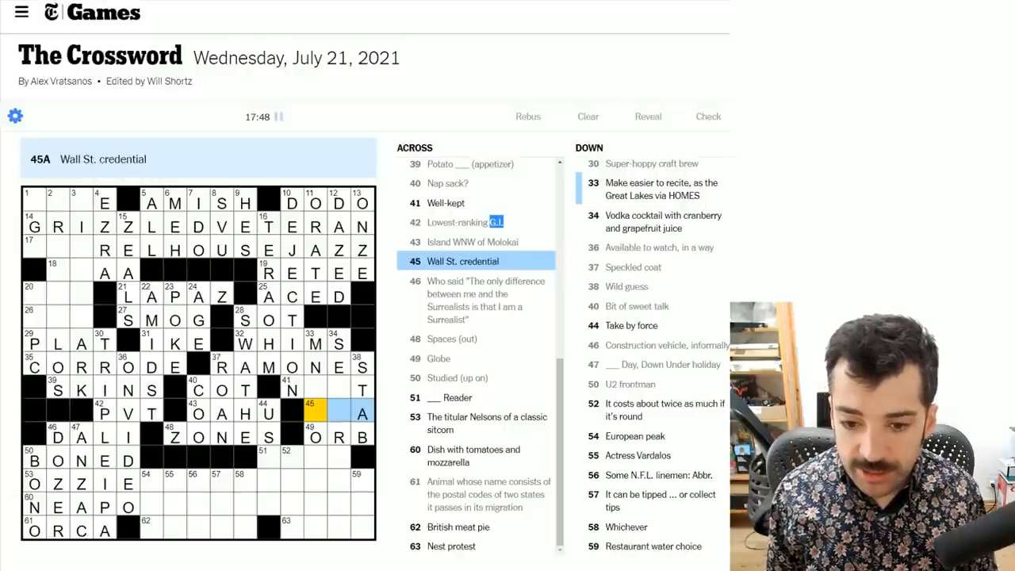
pyautogui.write('MB')
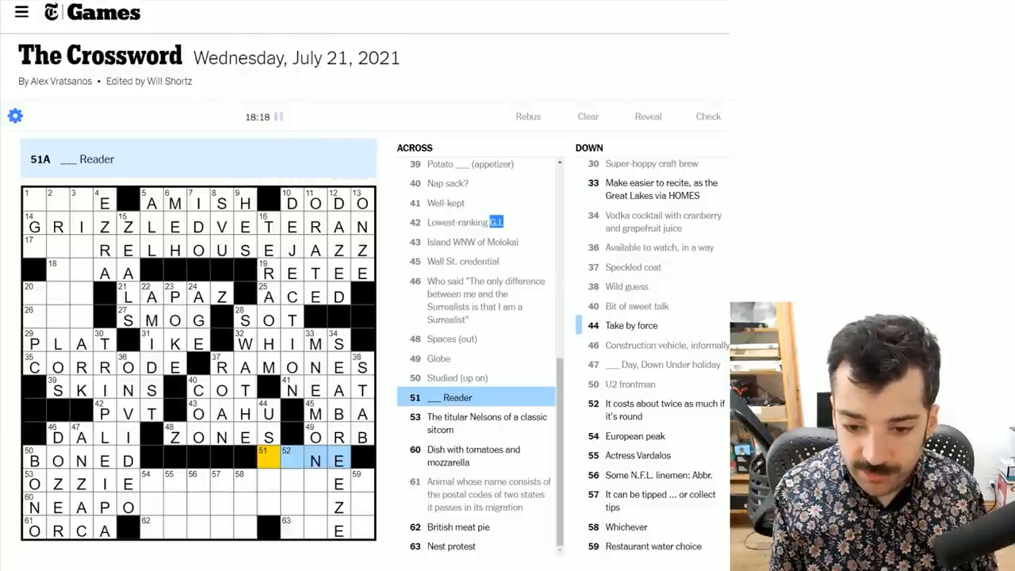
# - Finish UTNE at 51 Across and add R and P to 52 Down
pyautogui.write('UT')
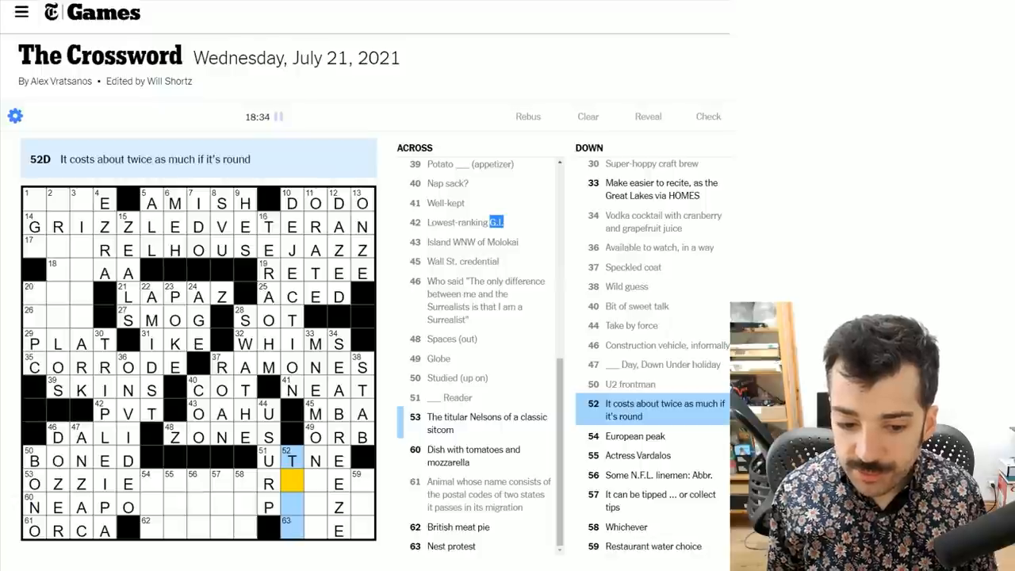
pyautogui.click(43, 481)
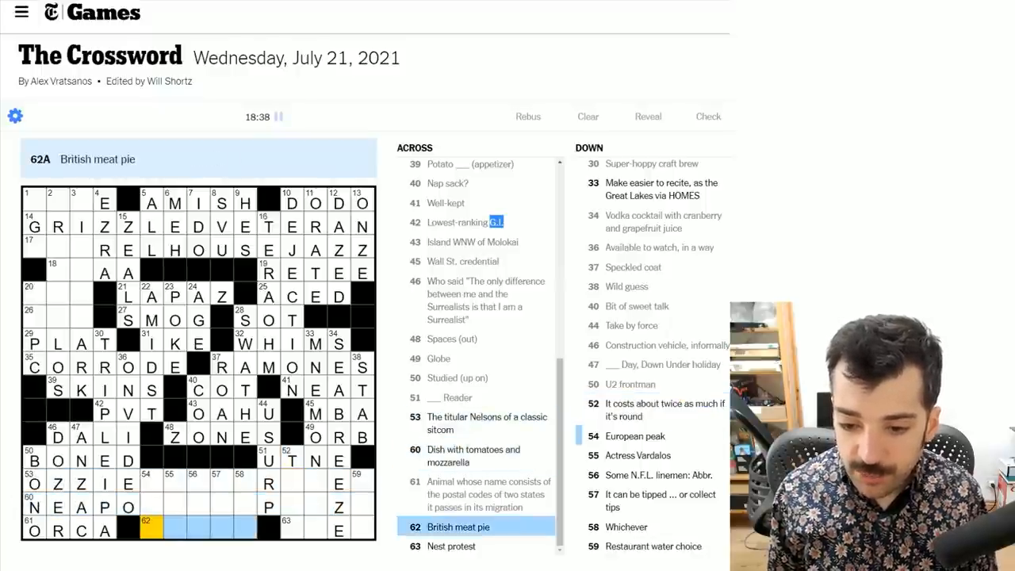
# - Enter PASTY at 62 Across, ALP at 54 Down and NIA at 55 Down
pyautogui.write('PAST')
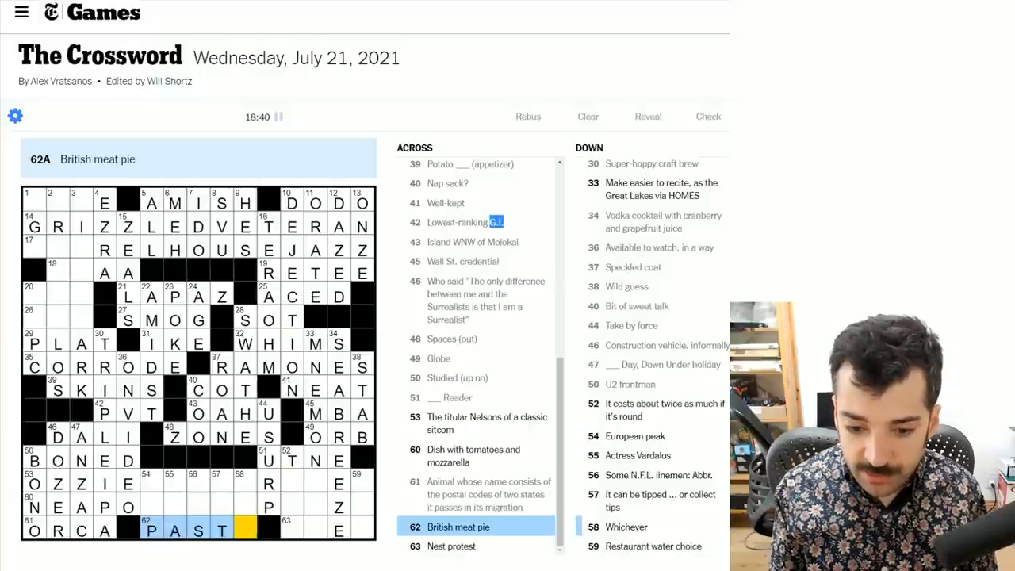
pyautogui.click(244, 478)
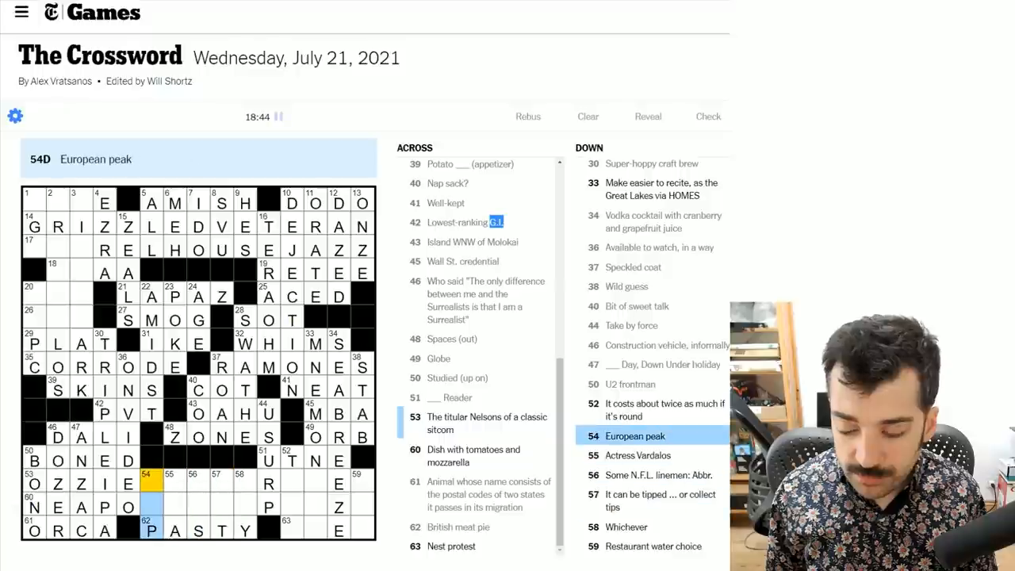
pyautogui.write('AL')
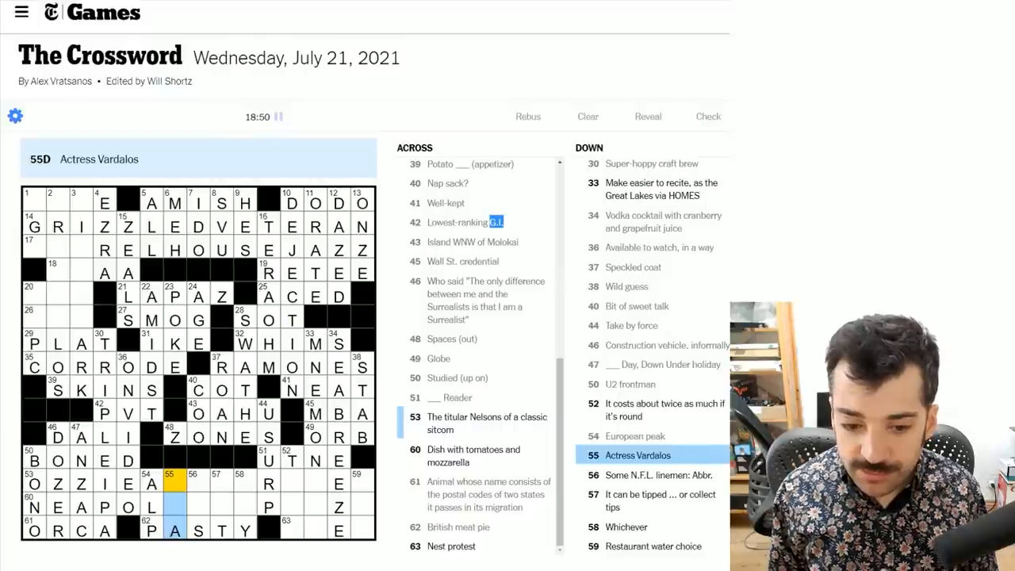
pyautogui.write('NI')
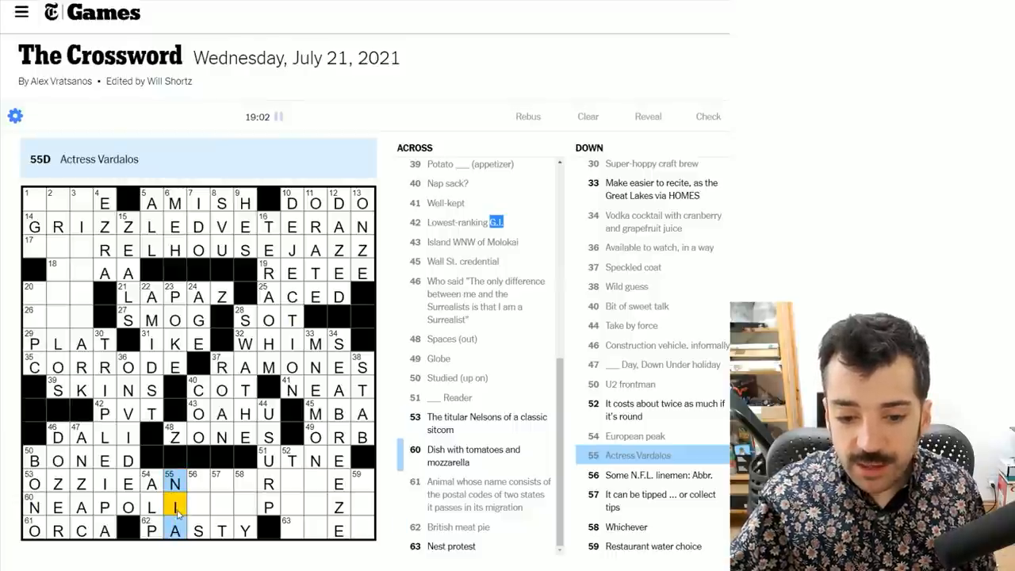
pyautogui.click(198, 496)
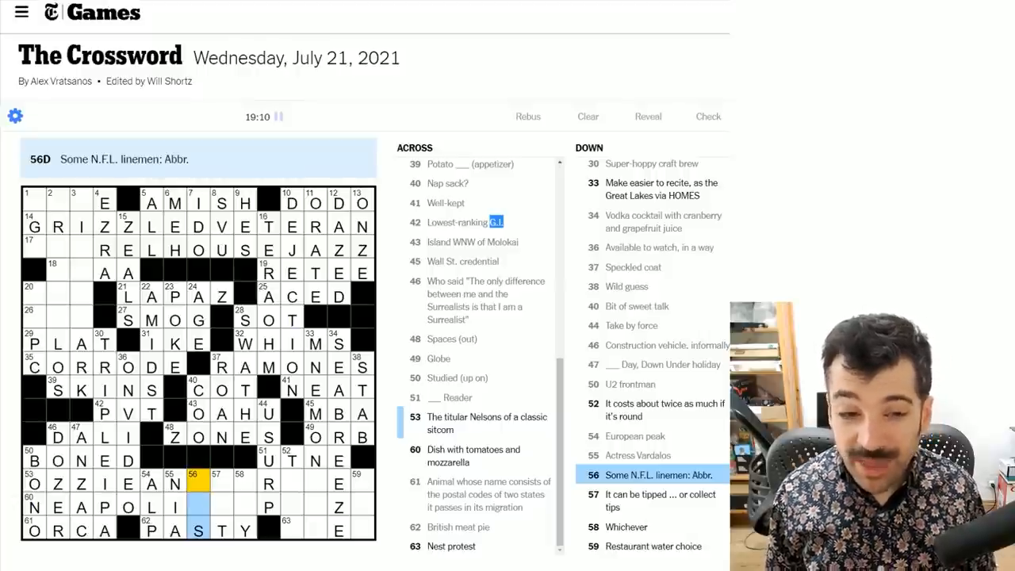
pyautogui.click(55, 480)
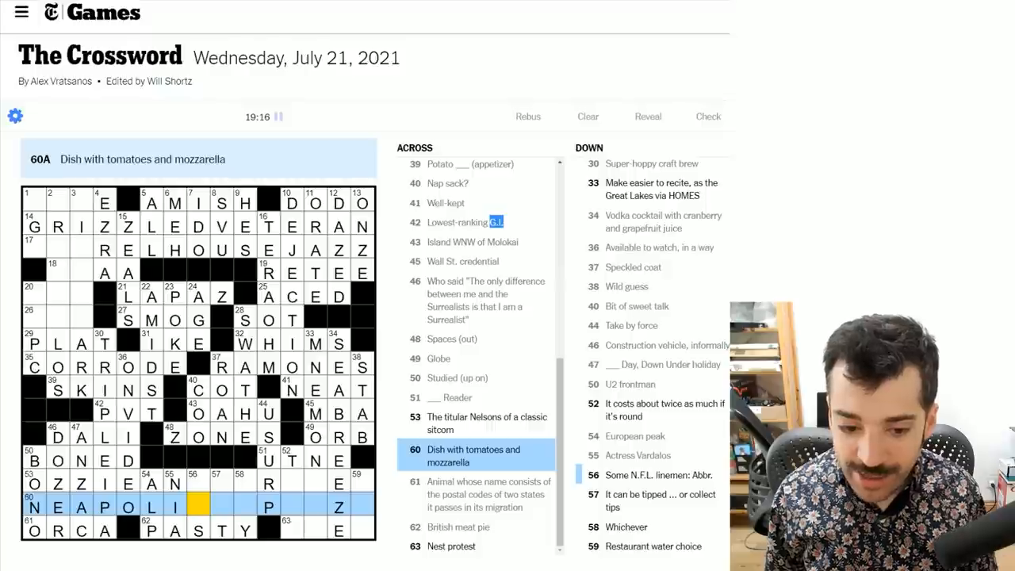
# - Finish NEAPOLITANPIZZA and MENSIE at 33 Down, and fill OZZIEANDHARRIE at 53 Across
pyautogui.write('B')
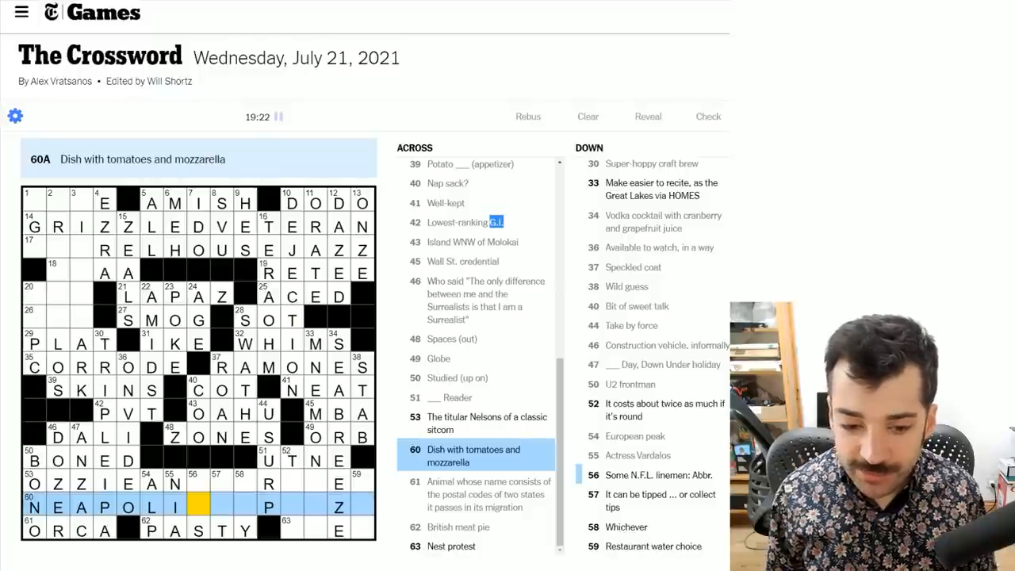
pyautogui.write('TANPIZZA')
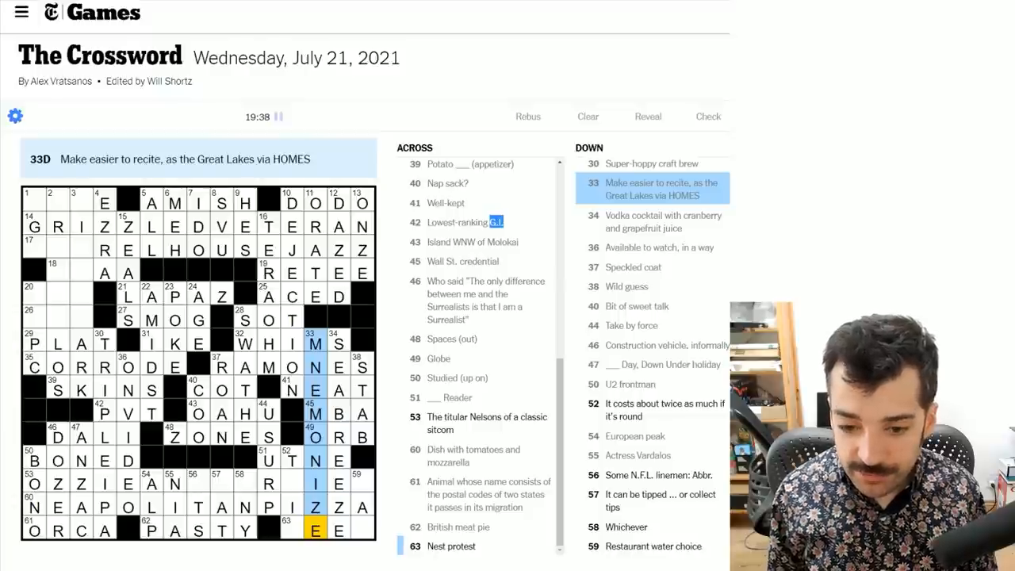
pyautogui.click(309, 482)
pyautogui.write('DHARR')
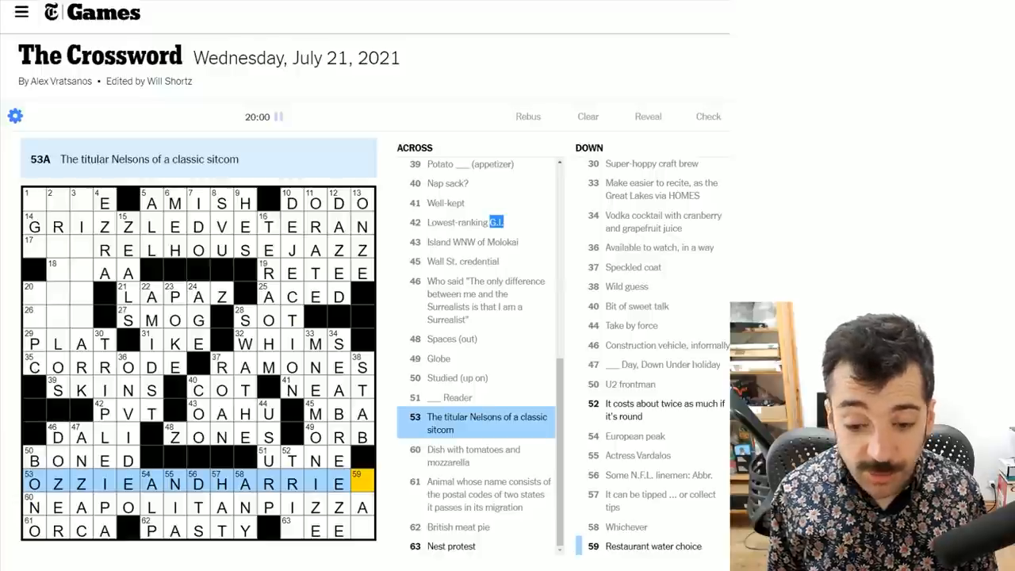
# - Finish OZZIEANDHARRIET at 53-Across, then enter P to complete TAP and PEEP
pyautogui.write('T')
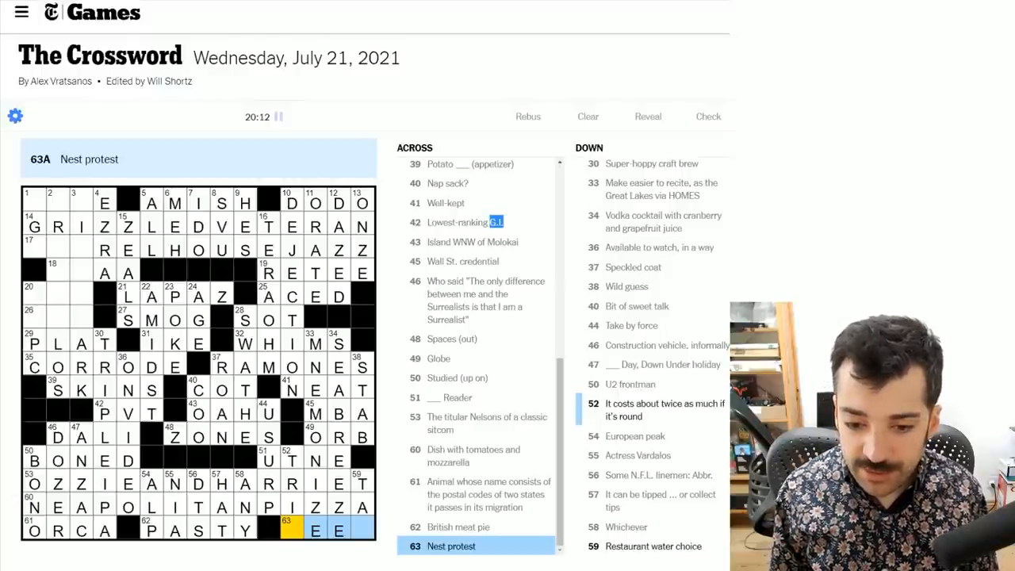
pyautogui.click(298, 460)
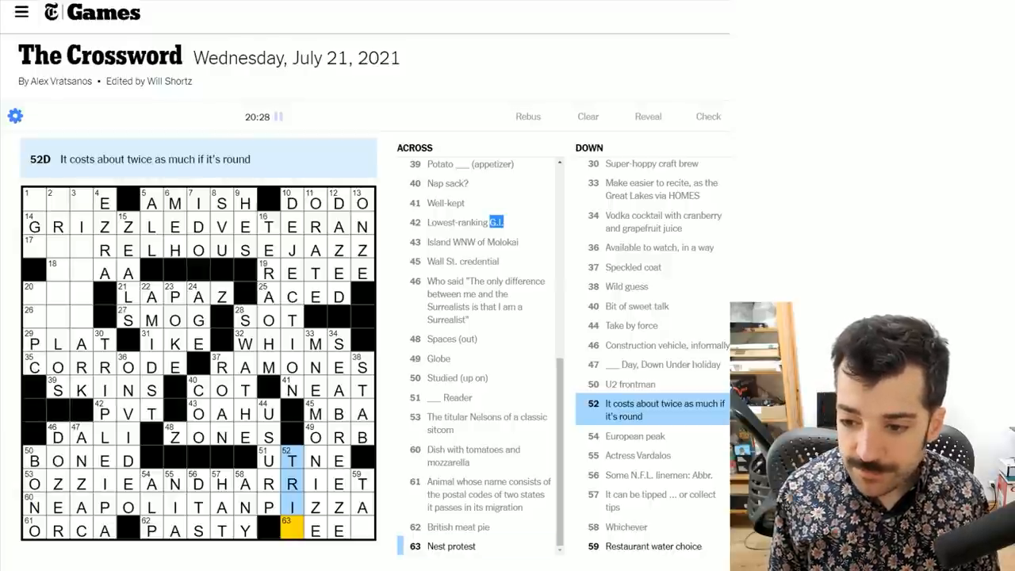
pyautogui.click(360, 482)
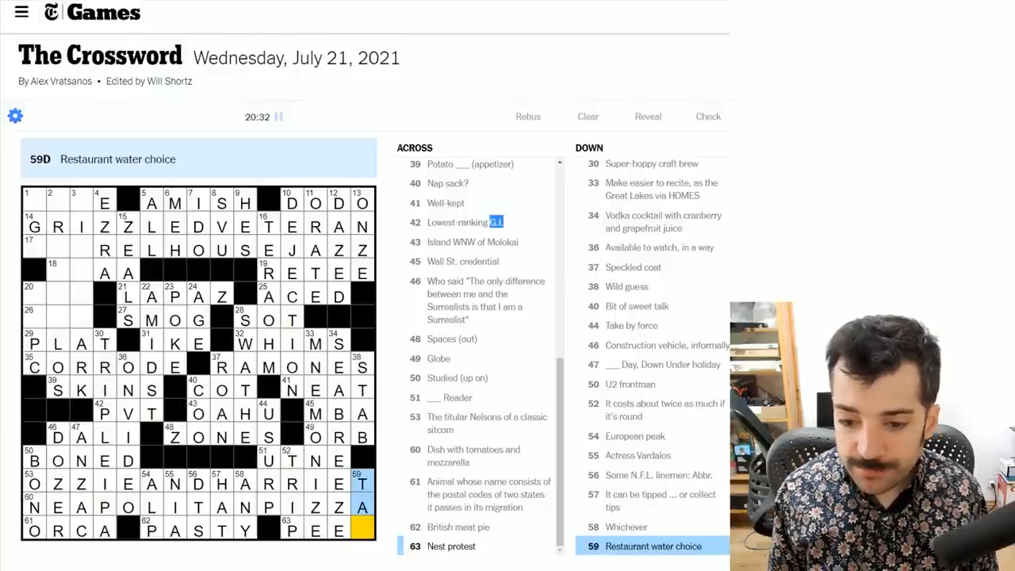
pyautogui.write('P')
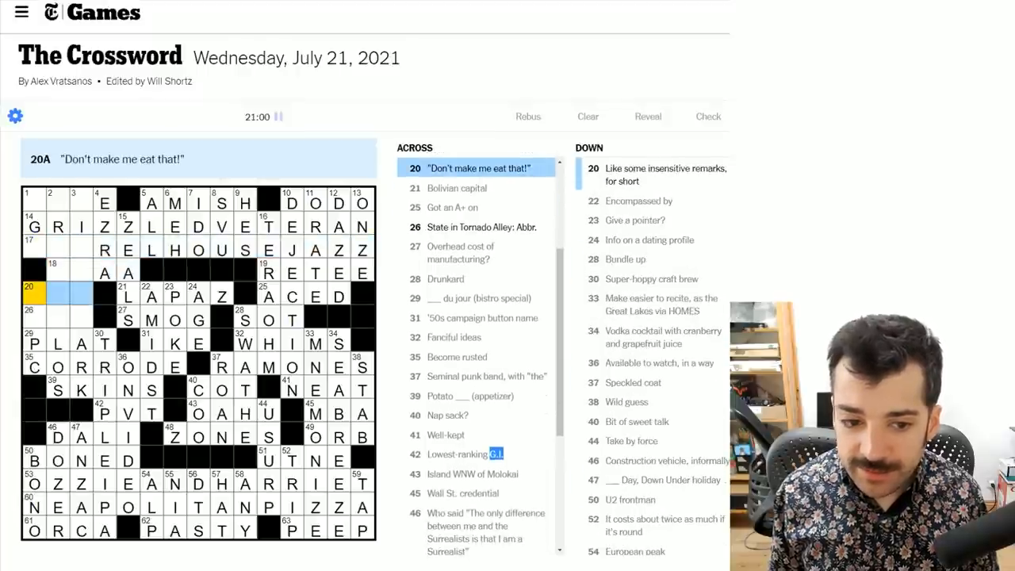
# - Complete NEB at 26-Across and UGH at 20-Across, leaving 3-Down as BIR_HBARK
pyautogui.click(31, 292)
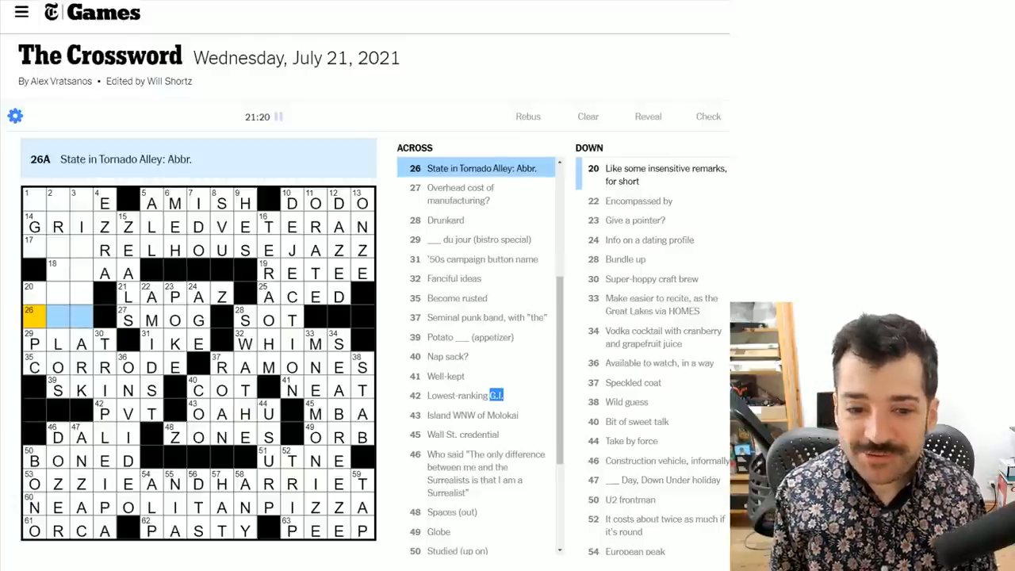
pyautogui.click(31, 301)
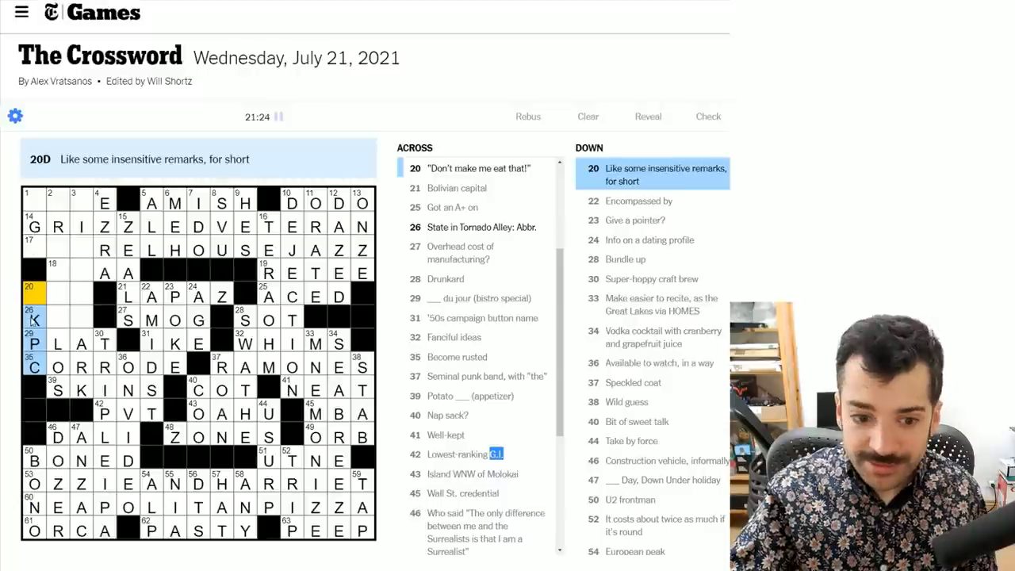
pyautogui.scroll(-3)
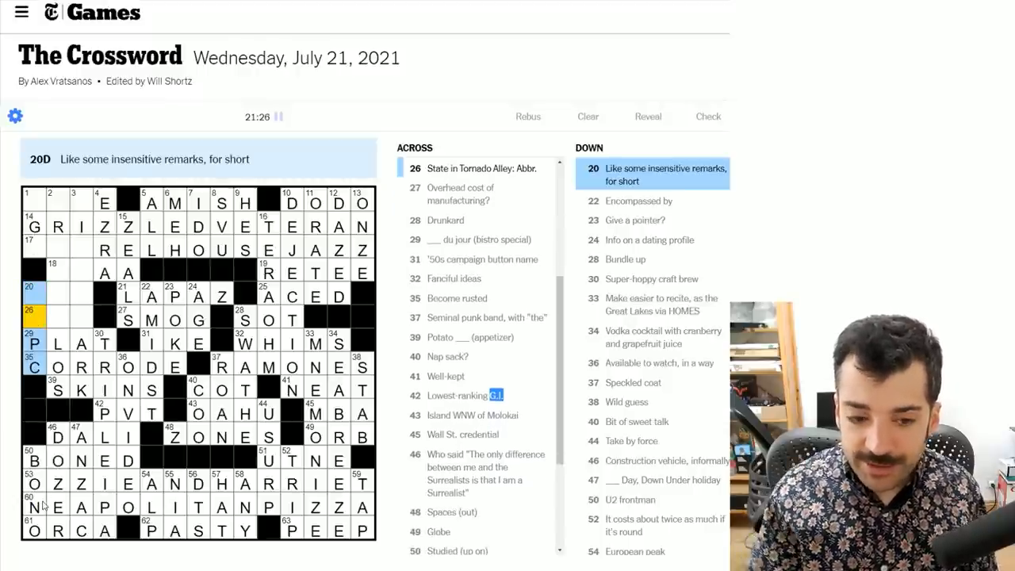
pyautogui.click(83, 201)
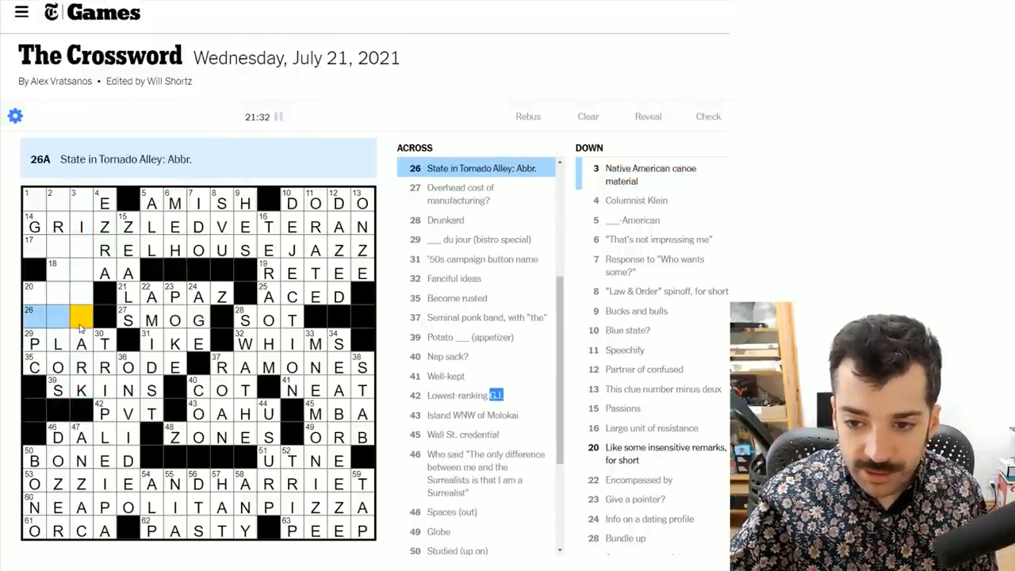
pyautogui.write('B')
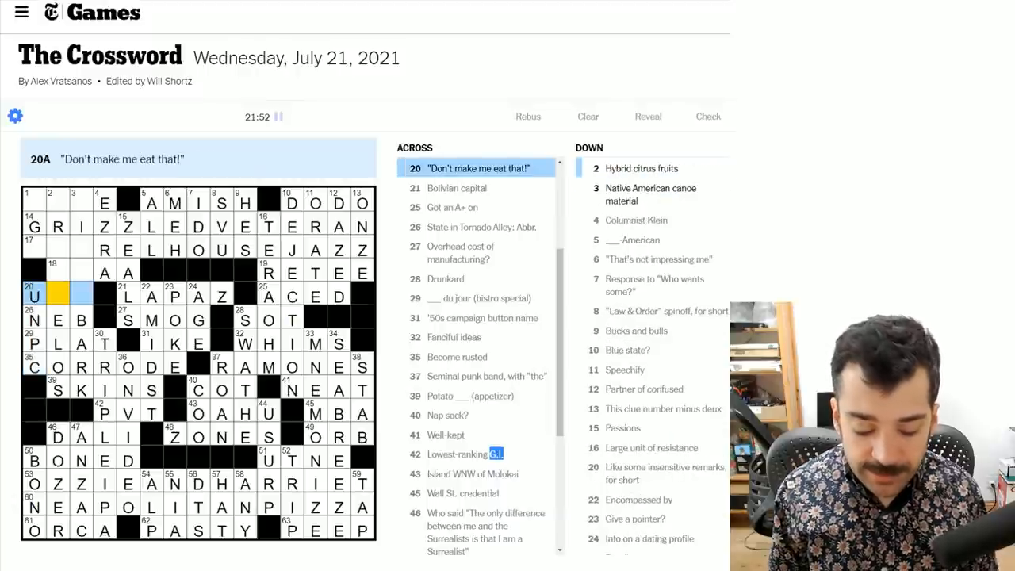
pyautogui.write('GH')
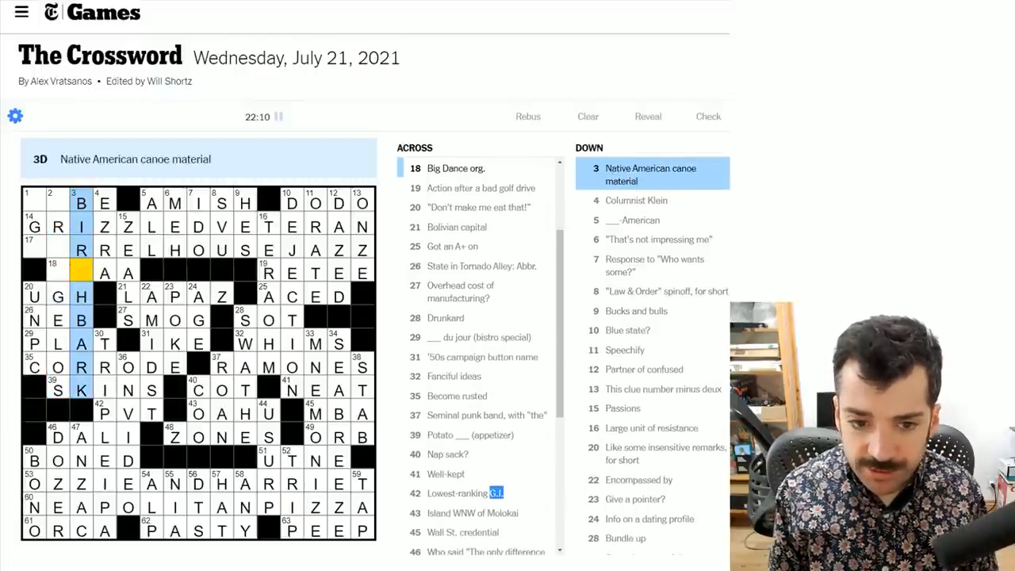
# - Enter C for NCAA and fill the 1-Across/1-Down corner, finishing at 22:52
pyautogui.write('C')
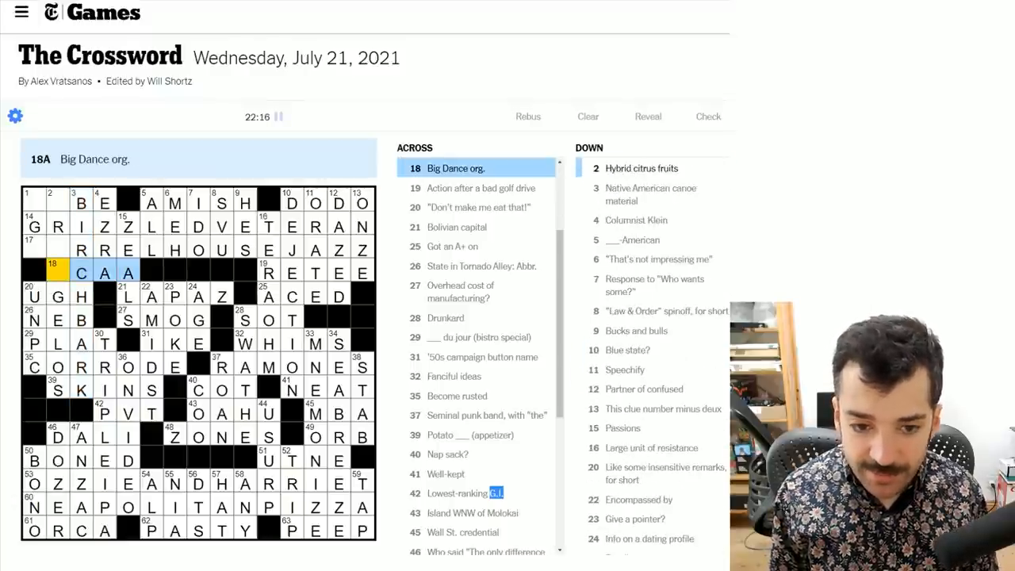
pyautogui.click(57, 194)
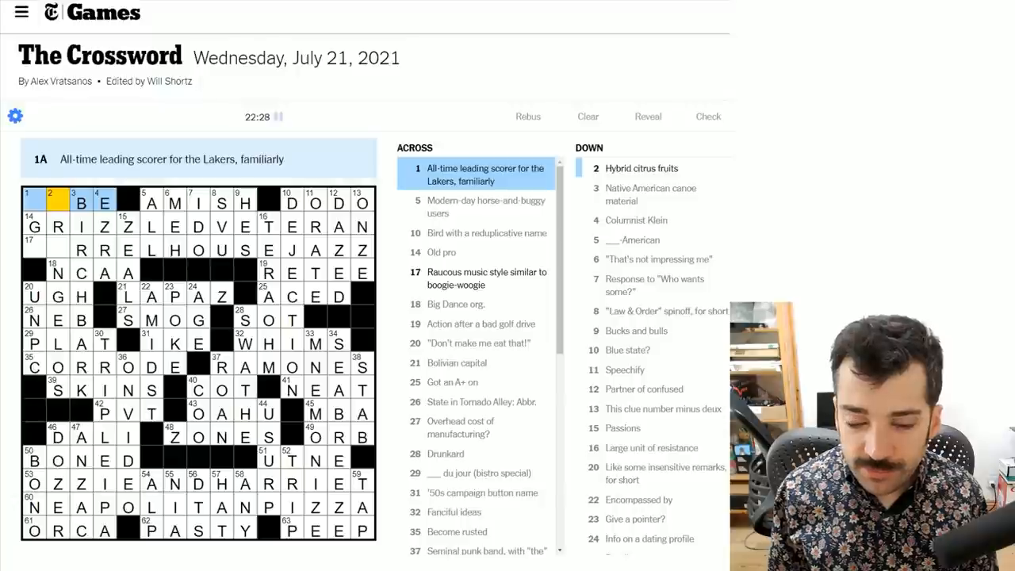
pyautogui.click(36, 203)
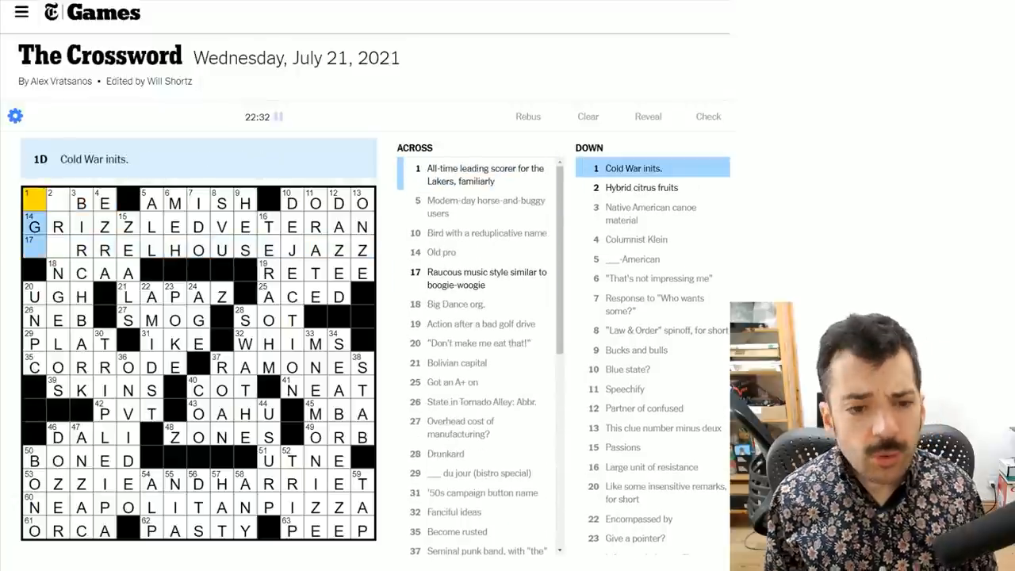
pyautogui.click(36, 203)
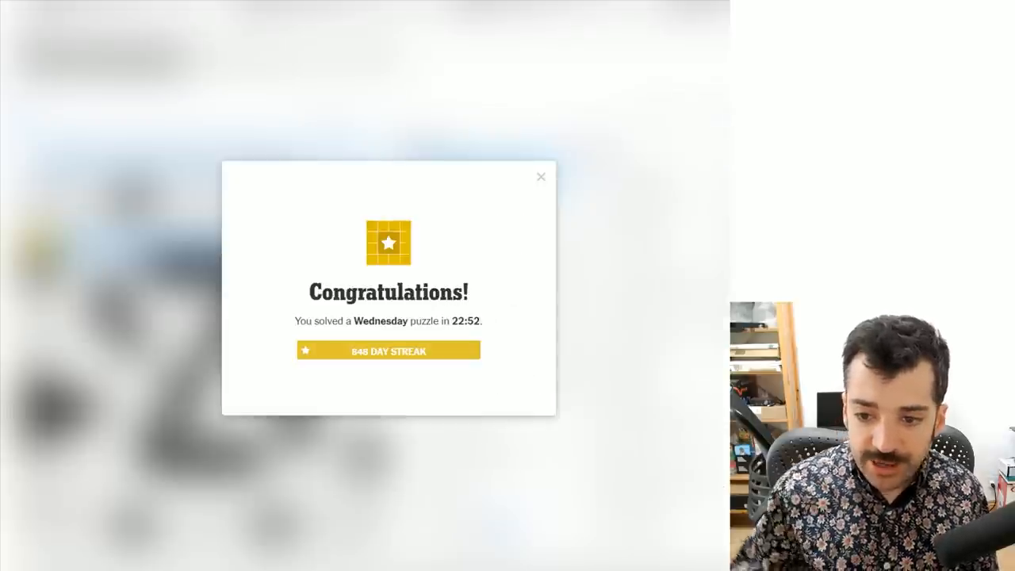
pyautogui.moveTo(249, 353)
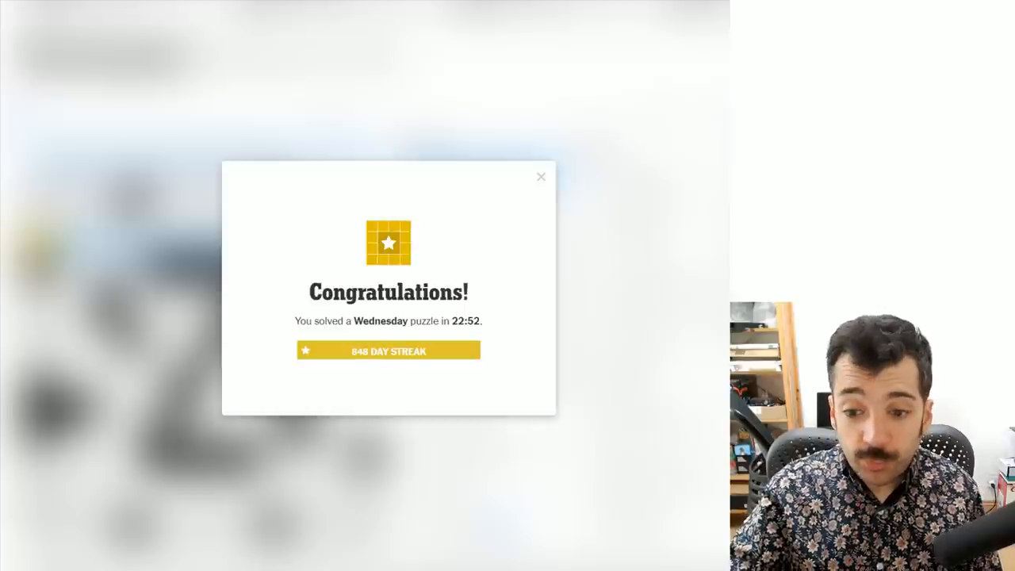
# - Close the Congratulations dialog to reveal the finished grid at 22:52
pyautogui.click(541, 176)
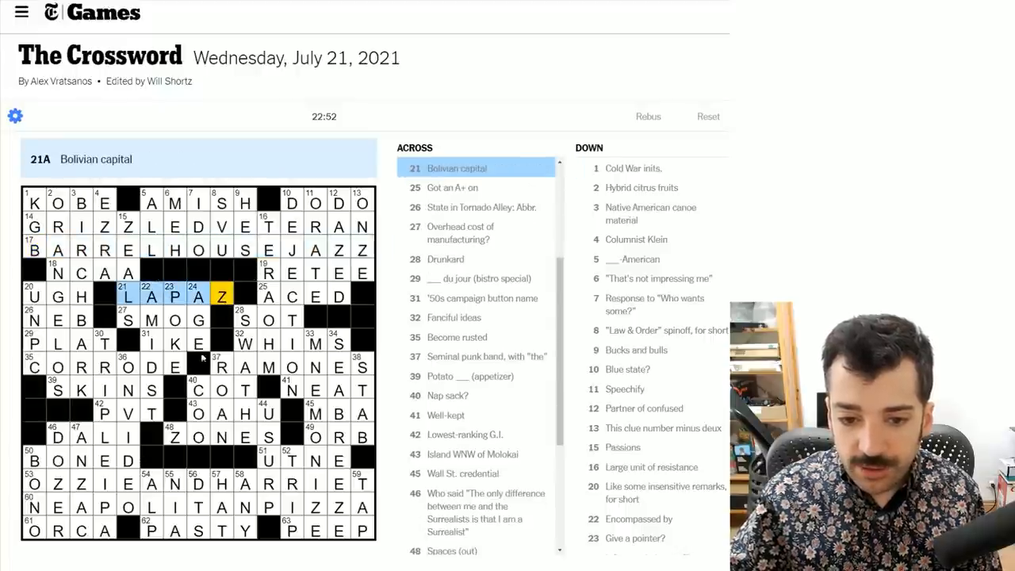
pyautogui.click(172, 436)
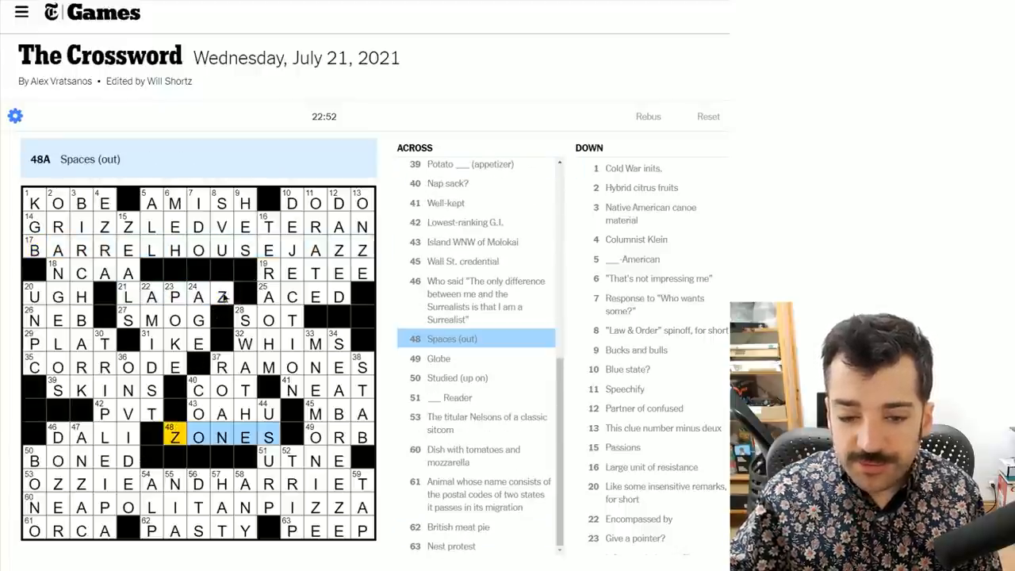
pyautogui.click(224, 295)
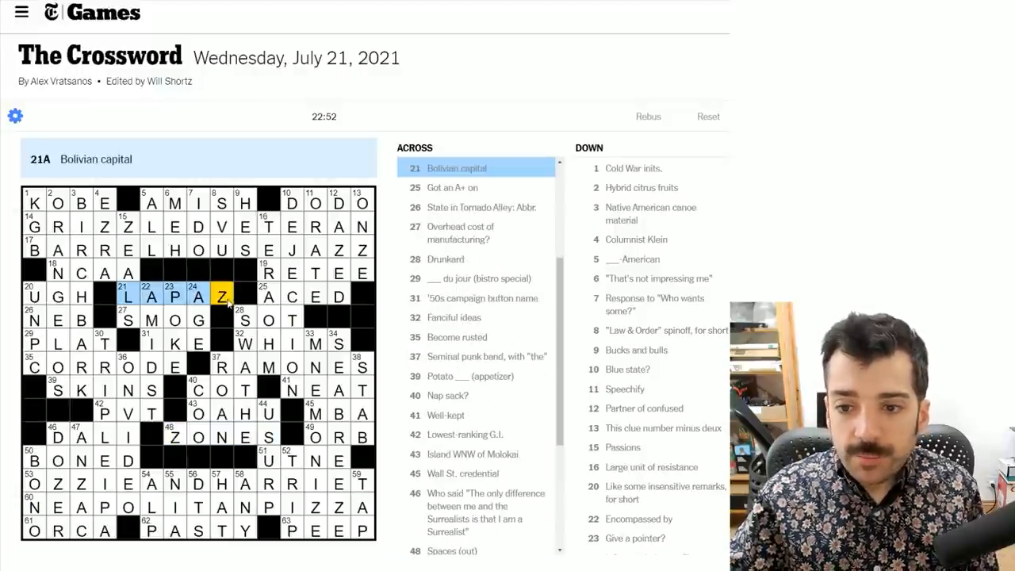
pyautogui.moveTo(183, 436)
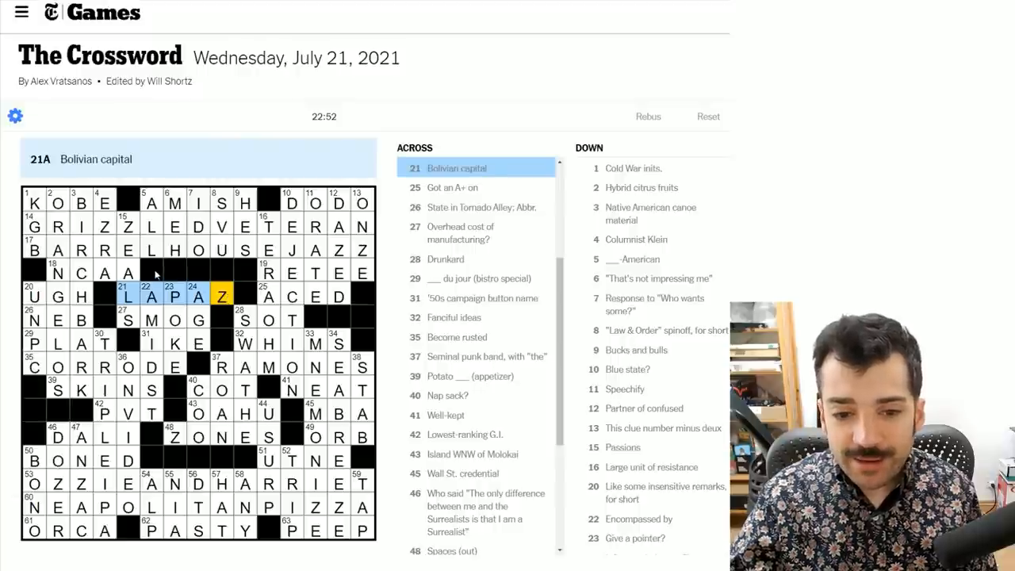
pyautogui.moveTo(246, 452)
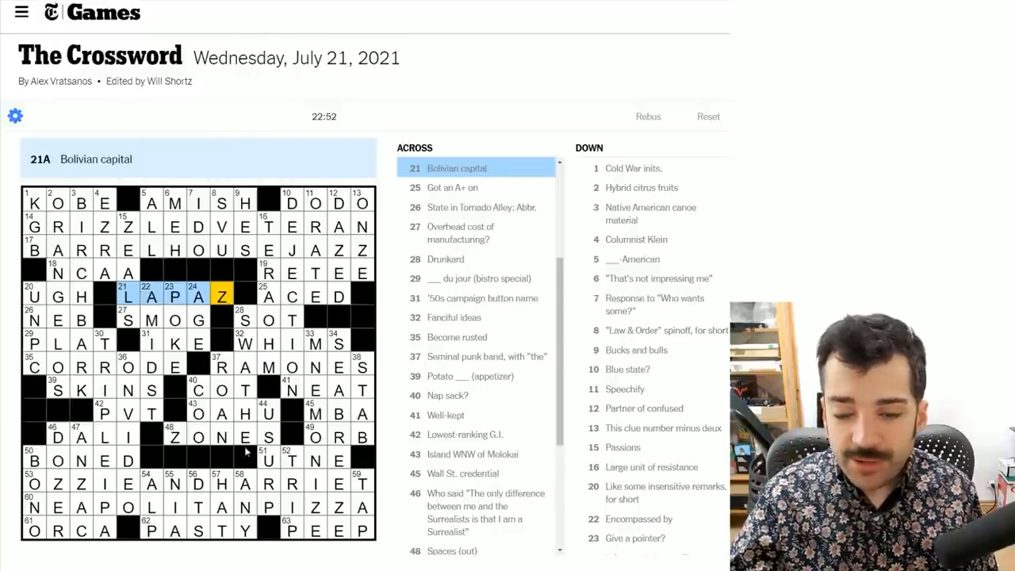
pyautogui.moveTo(246, 265)
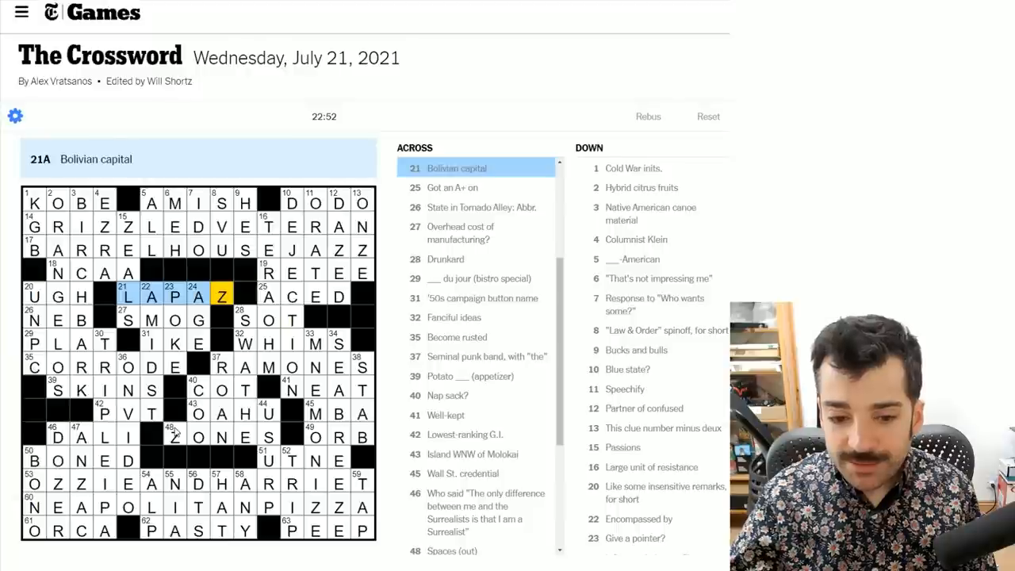
pyautogui.moveTo(171, 457)
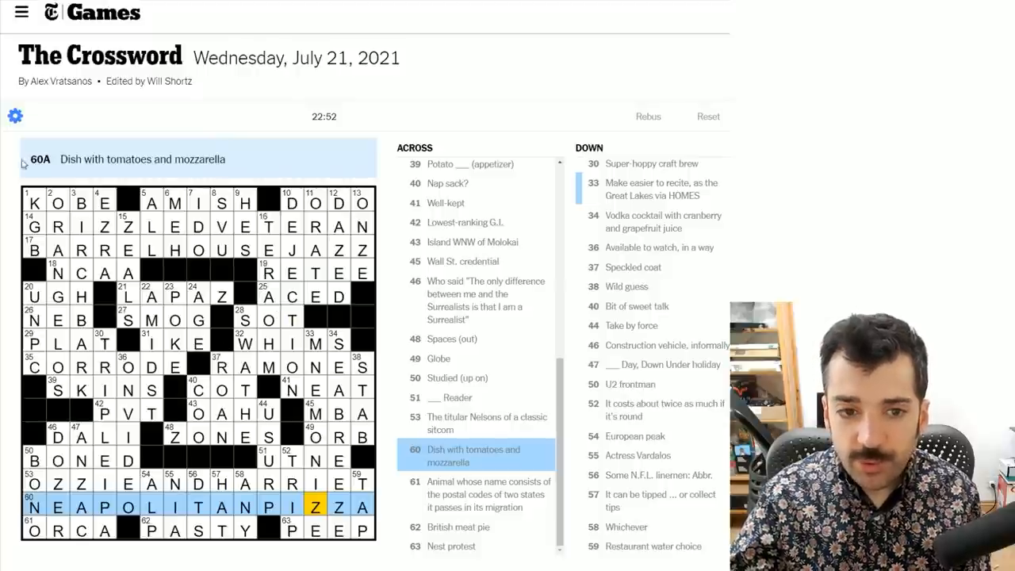
pyautogui.doubleClick(59, 80)
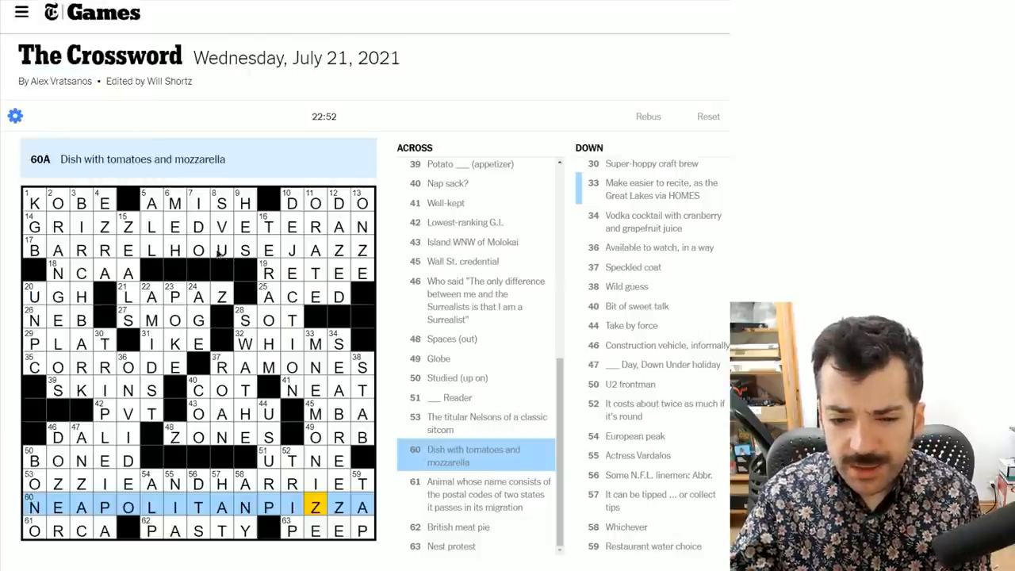
pyautogui.click(199, 226)
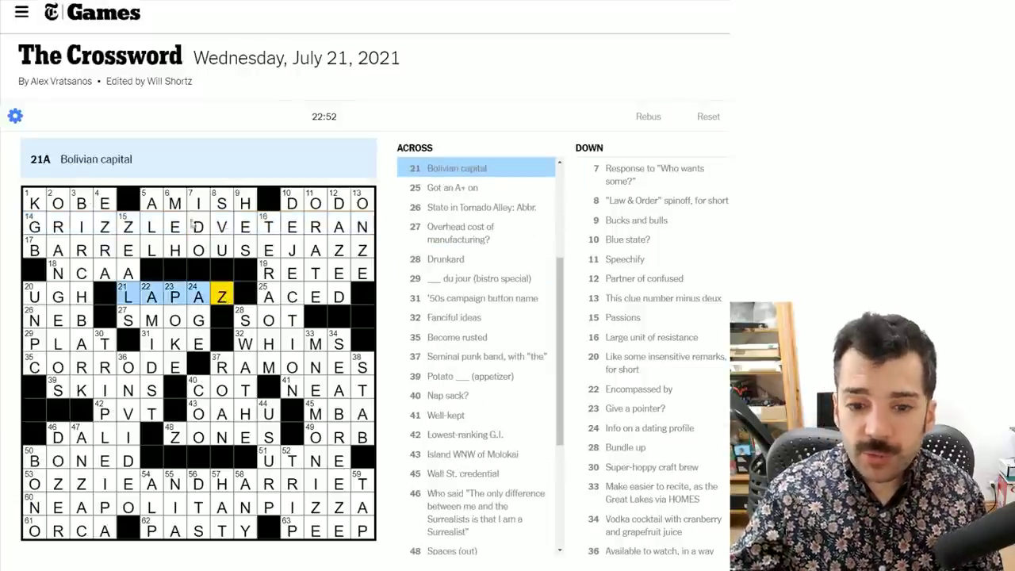
pyautogui.click(48, 203)
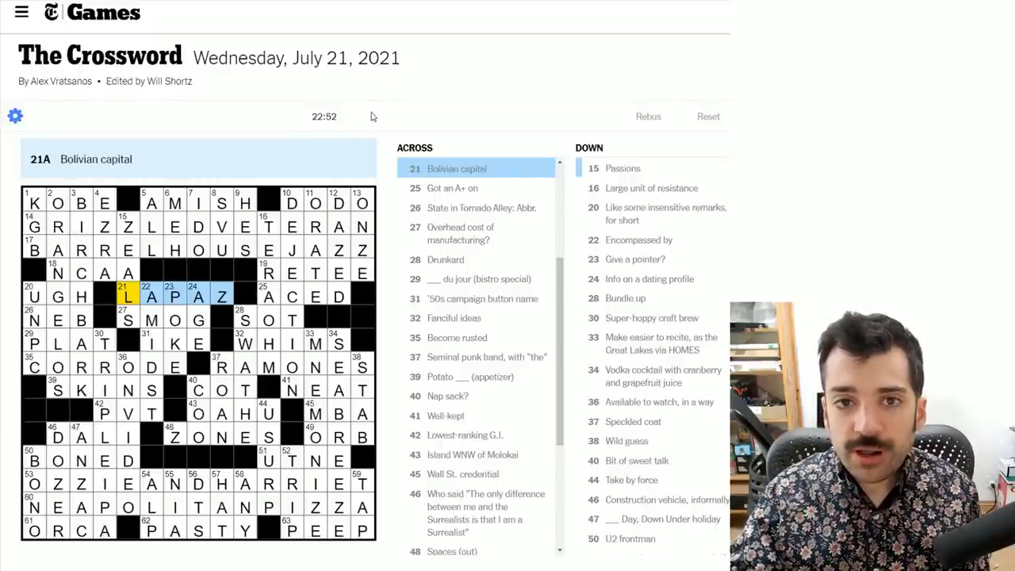
pyautogui.moveTo(357, 121)
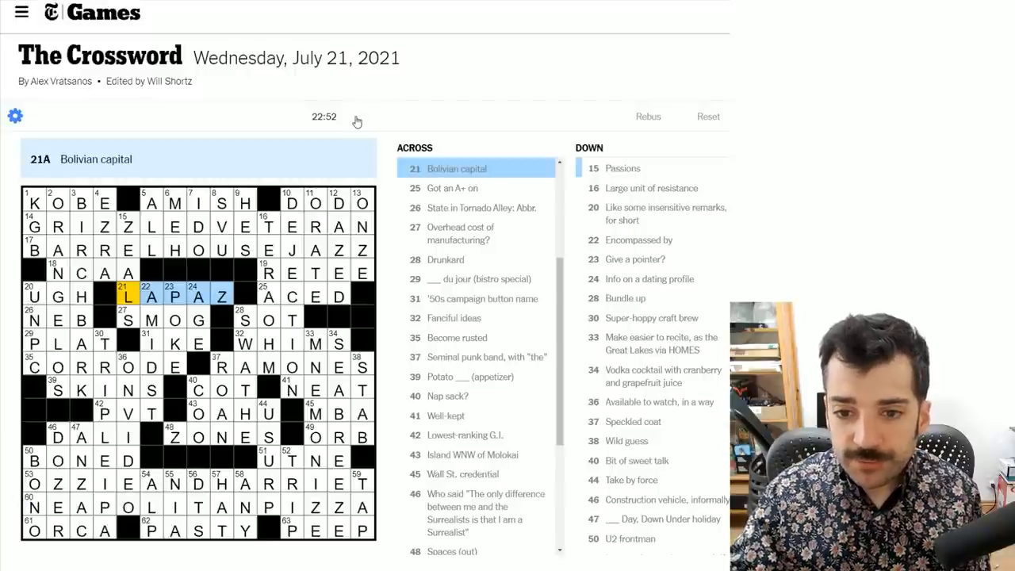
pyautogui.moveTo(353, 119)
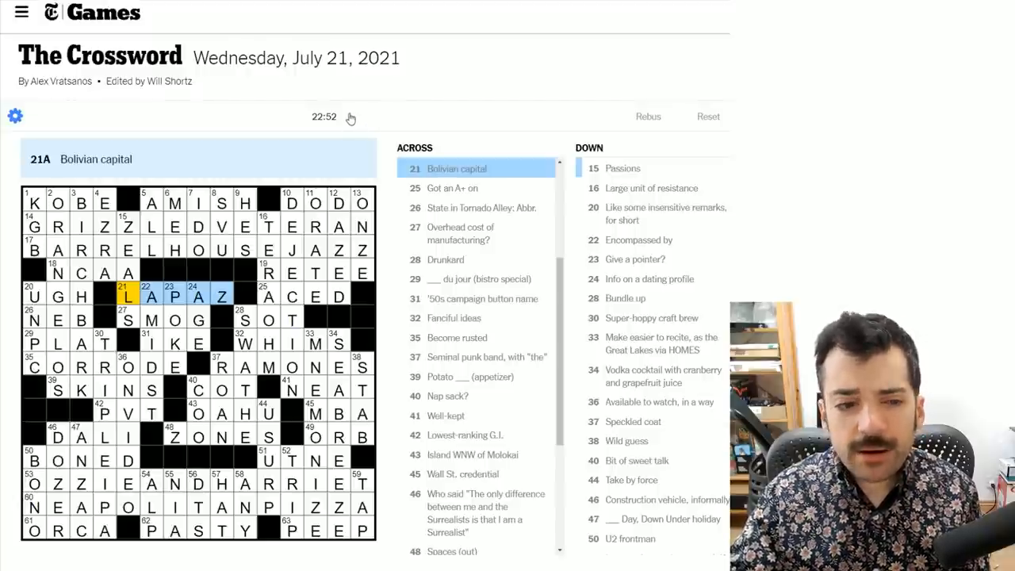